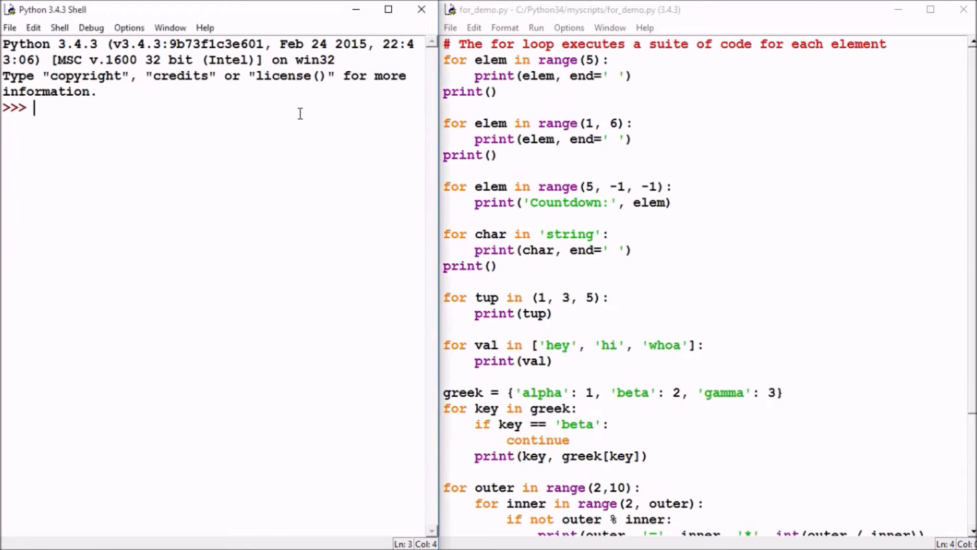
{"action": "mouse_move", "coordinate": [532, 71]}
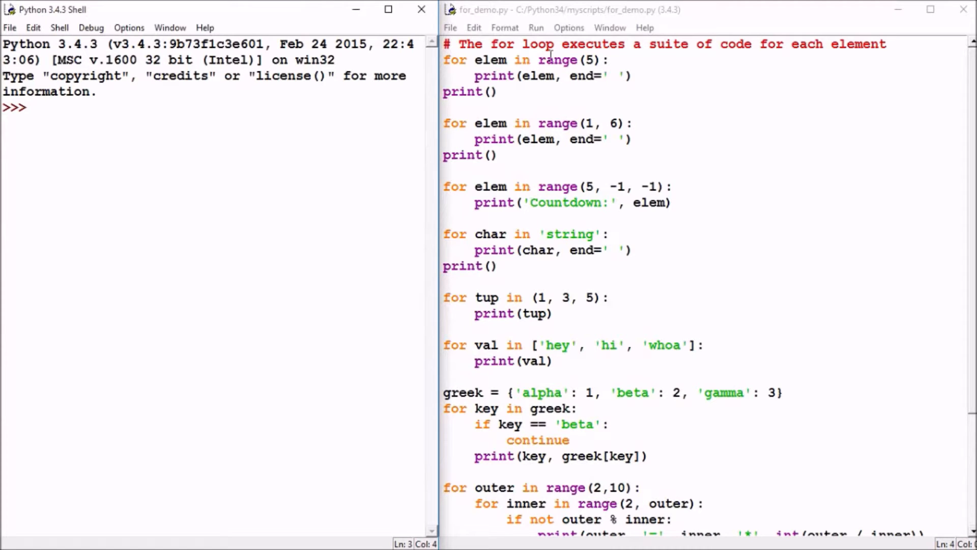
- Run for_demo.py via Run > Run Module so its loop output prints in the shell
{"action": "left_click", "coordinate": [534, 28]}
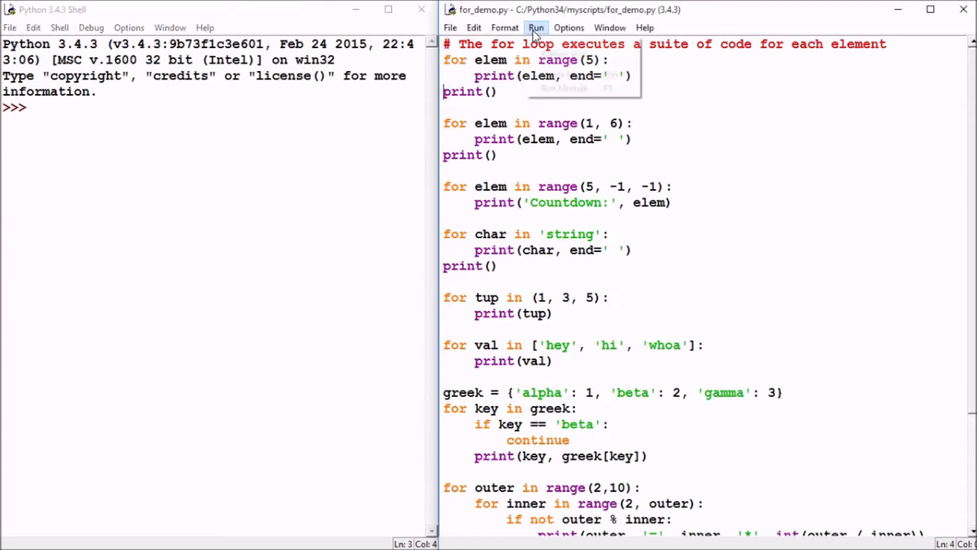
{"action": "left_click", "coordinate": [536, 27]}
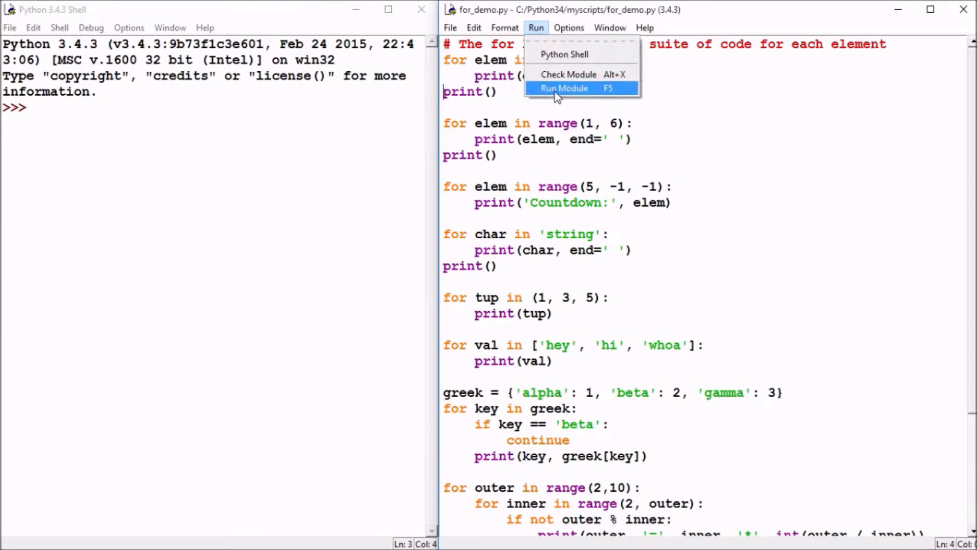
{"action": "left_click", "coordinate": [563, 88]}
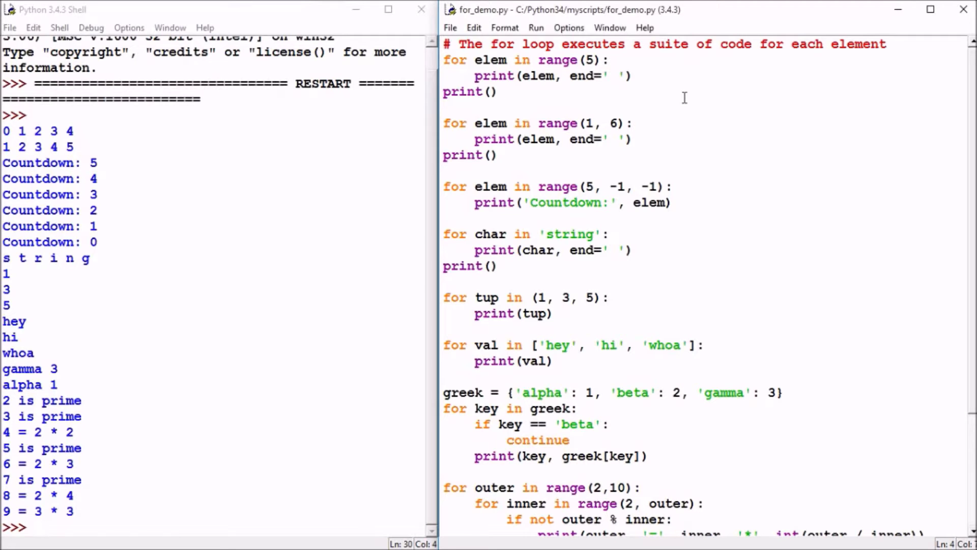
{"action": "left_click", "coordinate": [497, 92]}
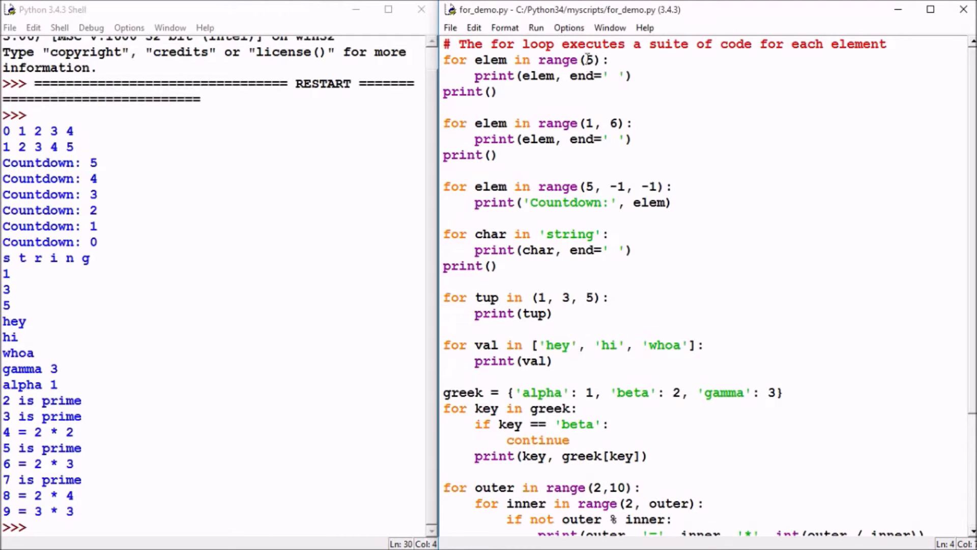
{"action": "left_click", "coordinate": [494, 91]}
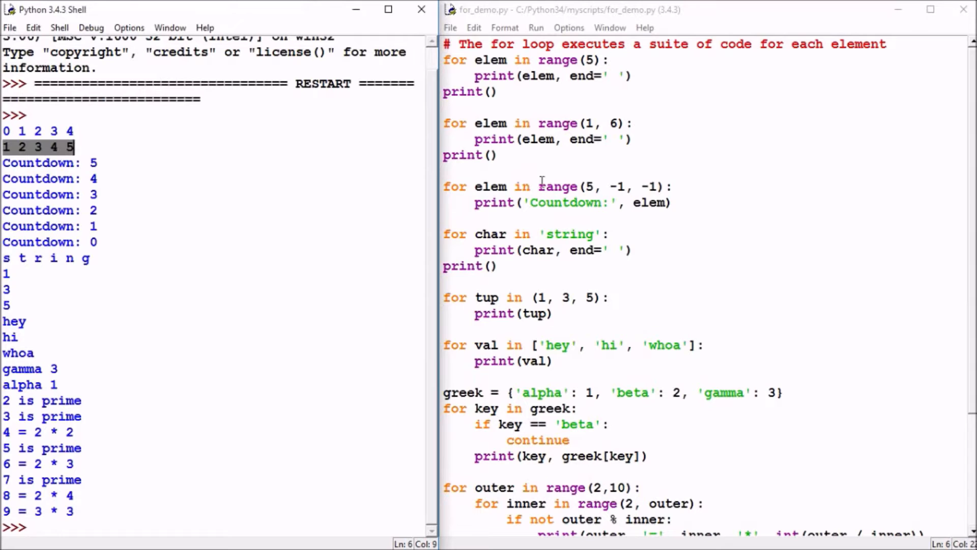
{"action": "double_click", "coordinate": [557, 186]}
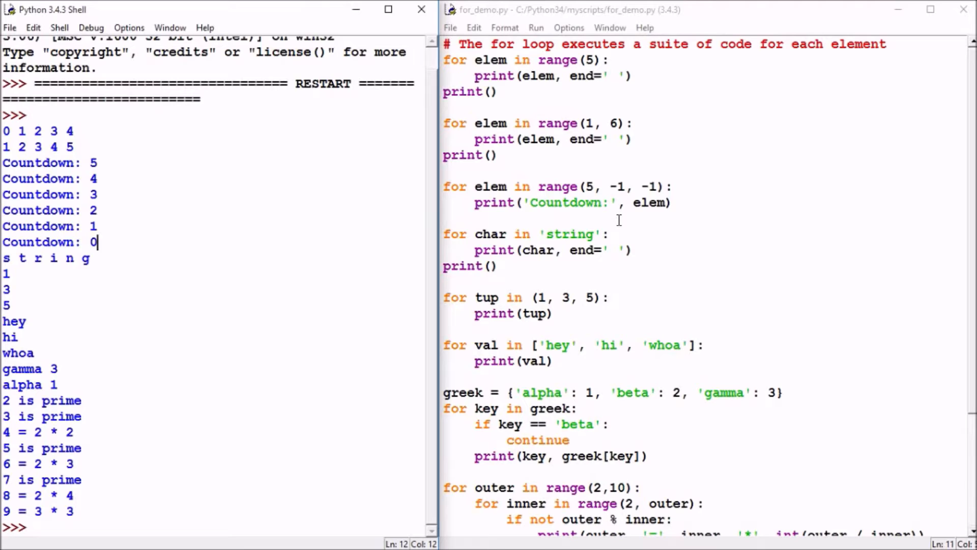
{"action": "mouse_move", "coordinate": [623, 221]}
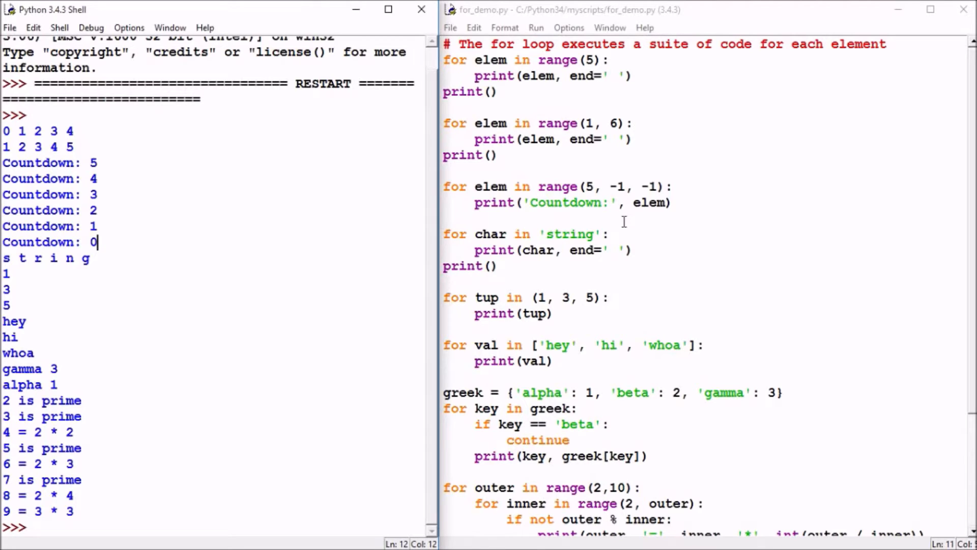
{"action": "mouse_move", "coordinate": [701, 167]}
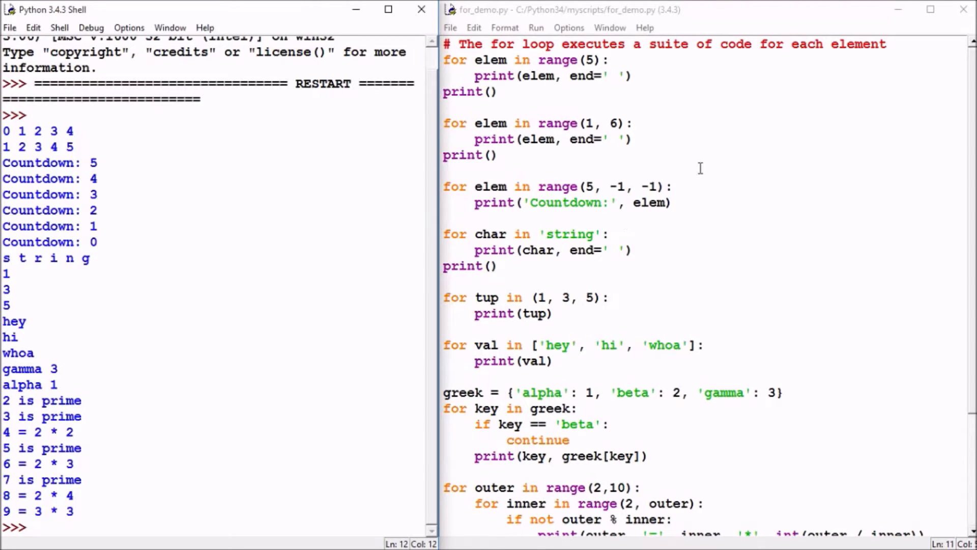
{"action": "double_click", "coordinate": [568, 234]}
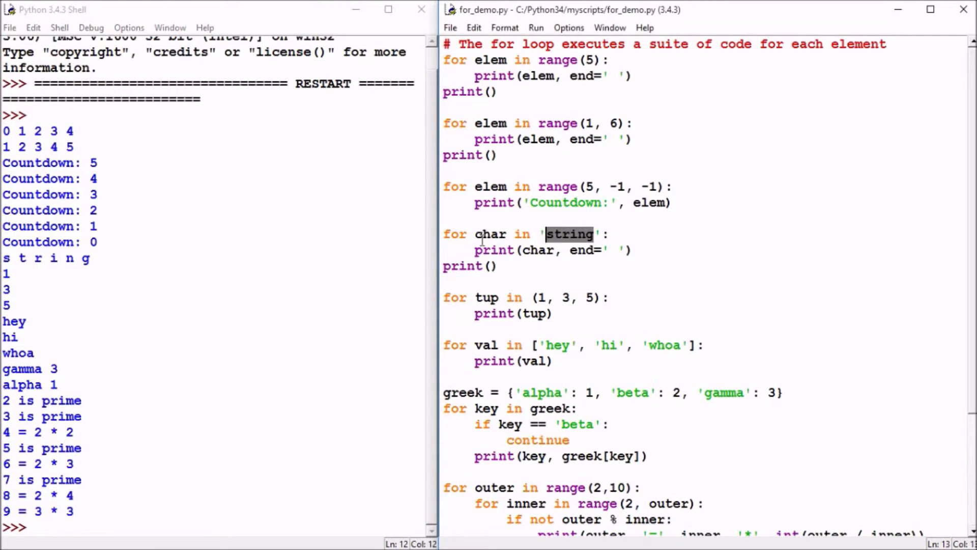
{"action": "left_click", "coordinate": [553, 251]}
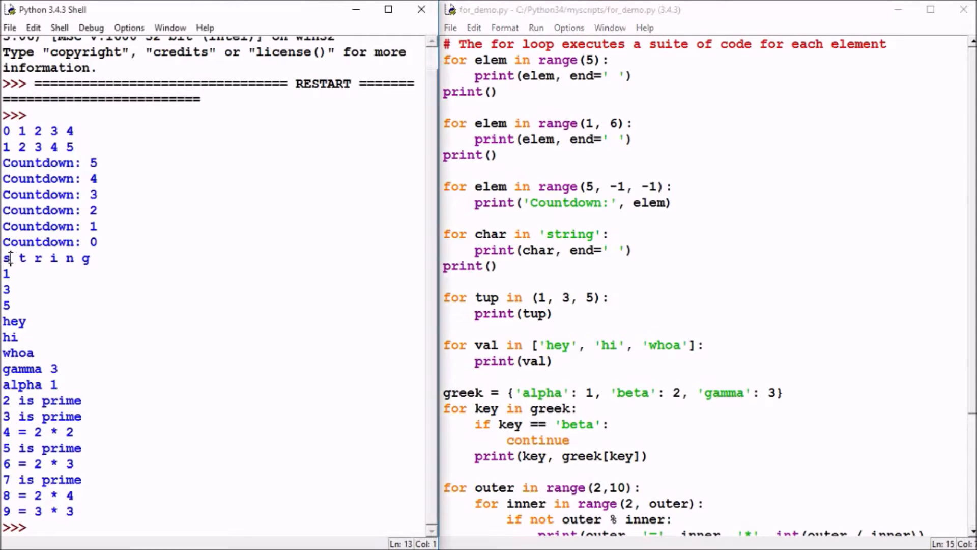
{"action": "left_click", "coordinate": [35, 258]}
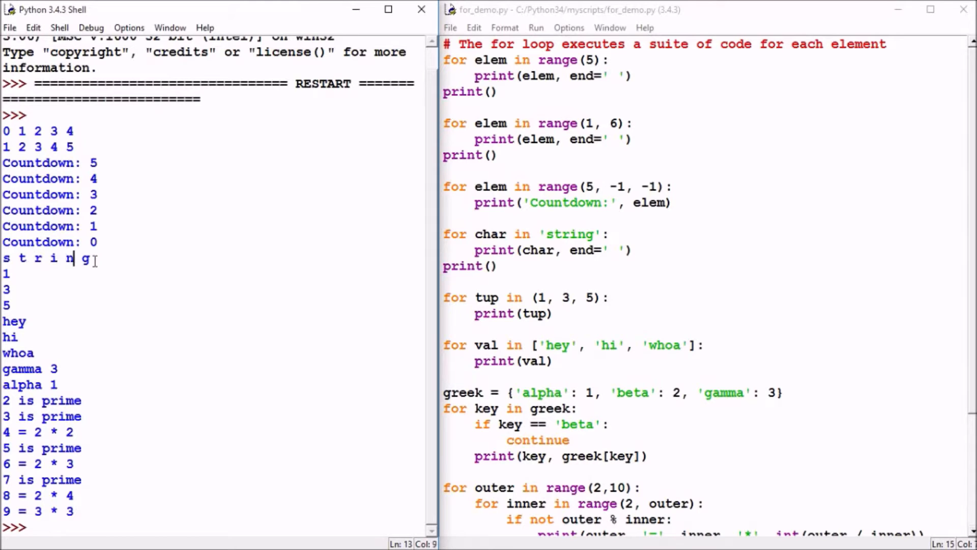
{"action": "mouse_move", "coordinate": [262, 256]}
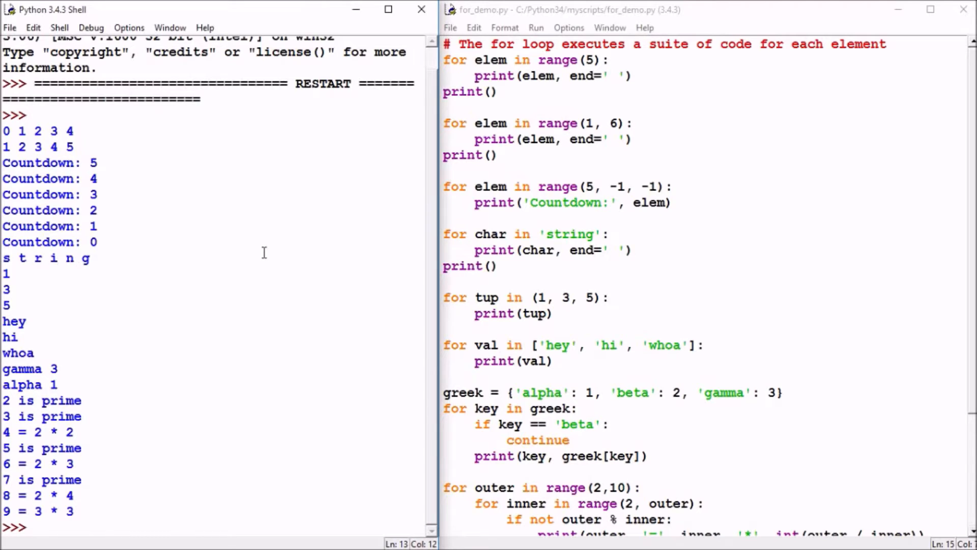
{"action": "mouse_move", "coordinate": [268, 251]}
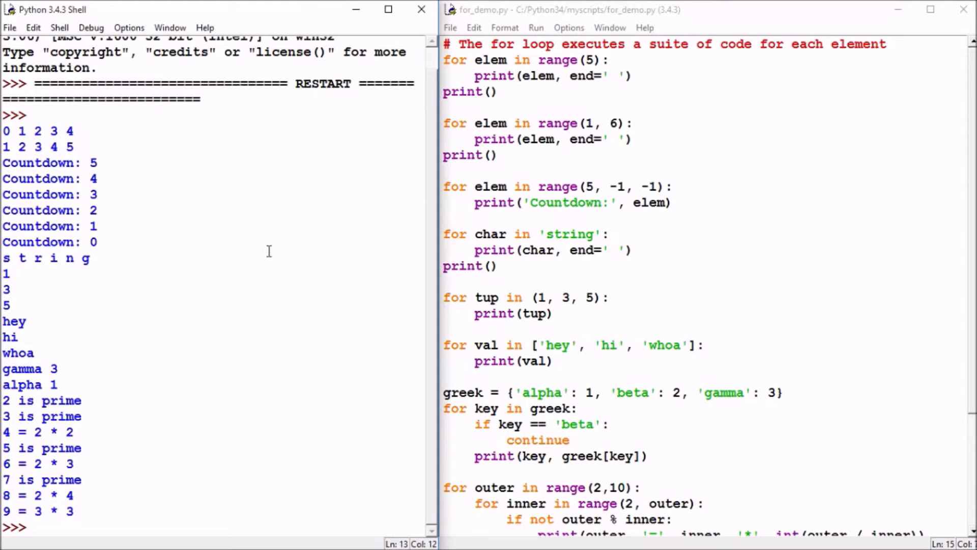
- Scroll the editor to show the greek dictionary loop and nested prime-check loop
{"action": "left_click", "coordinate": [543, 297]}
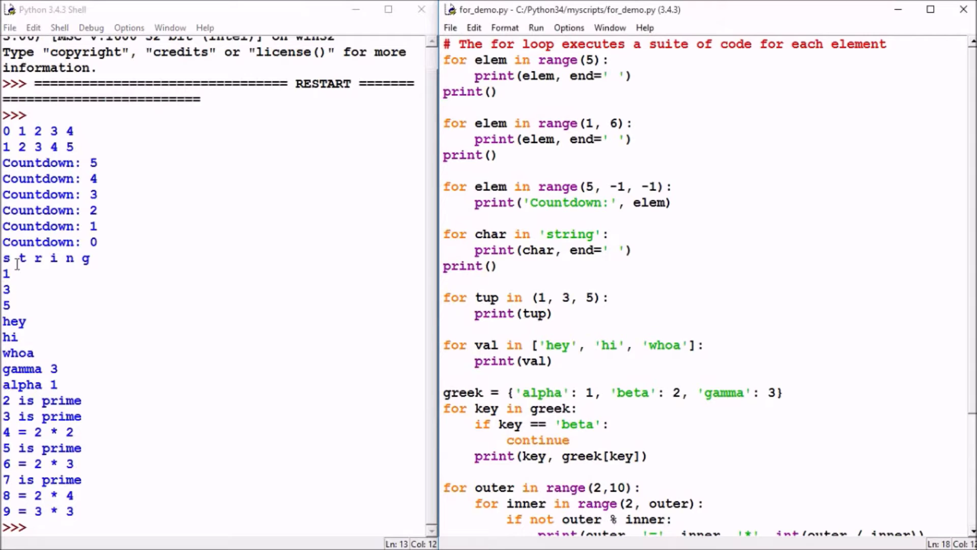
{"action": "mouse_move", "coordinate": [393, 306]}
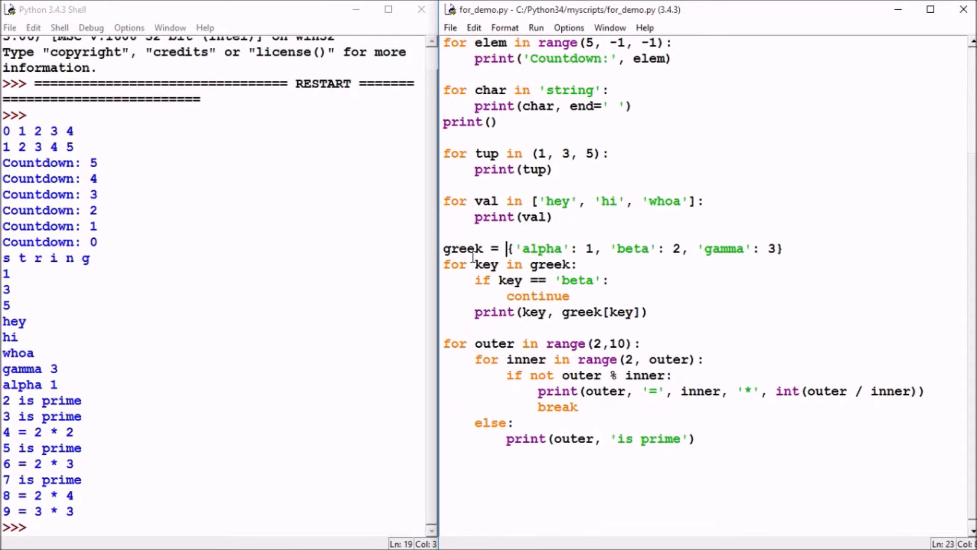
{"action": "mouse_move", "coordinate": [555, 235]}
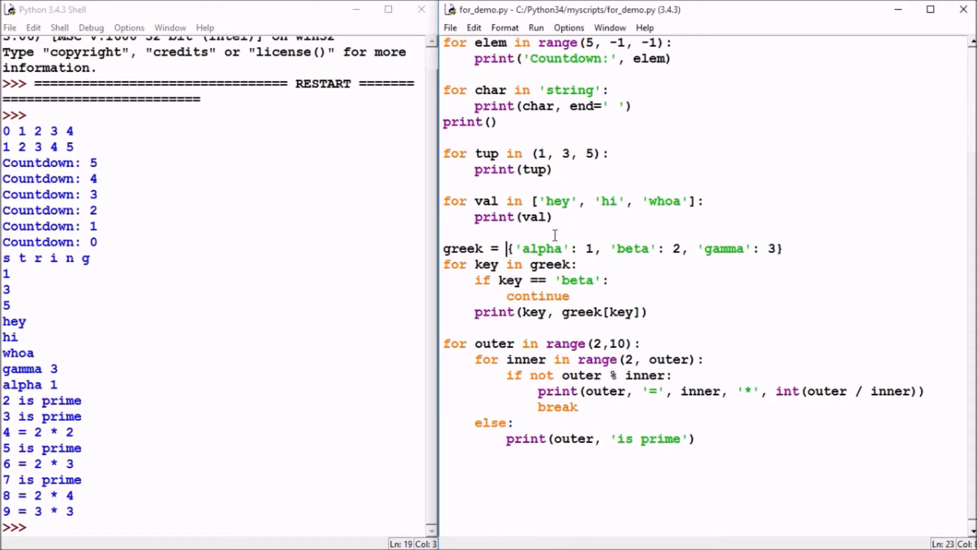
{"action": "double_click", "coordinate": [541, 249]}
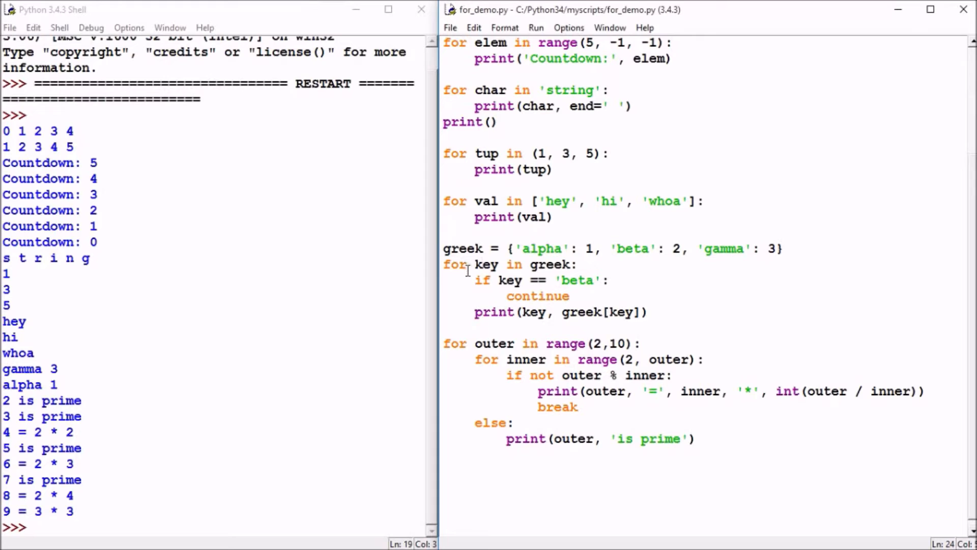
{"action": "left_click", "coordinate": [475, 312]}
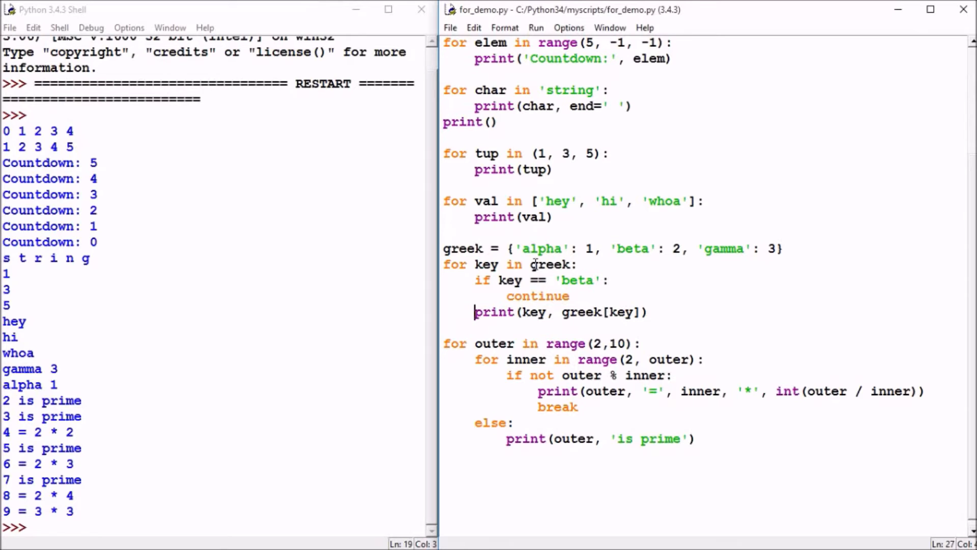
{"action": "mouse_move", "coordinate": [534, 311]}
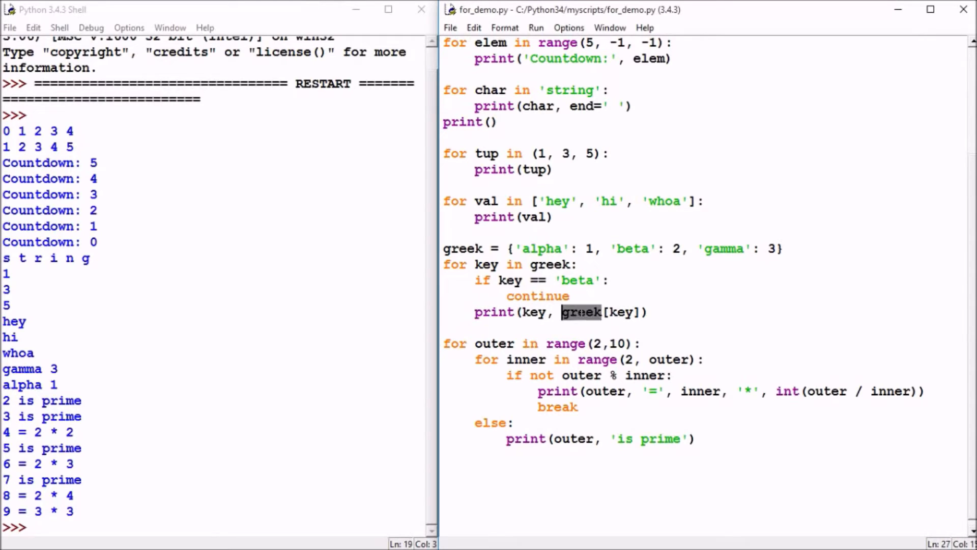
{"action": "double_click", "coordinate": [620, 312]}
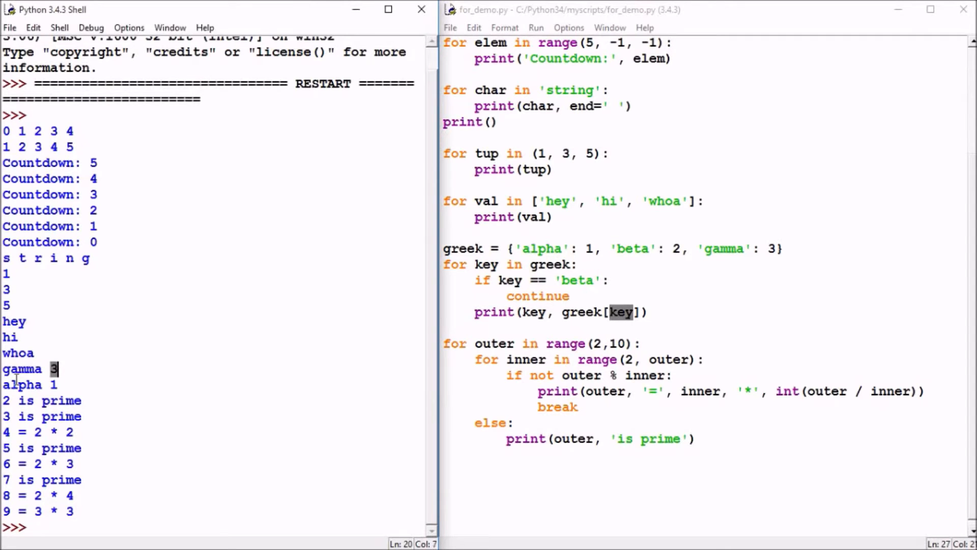
{"action": "double_click", "coordinate": [22, 385]}
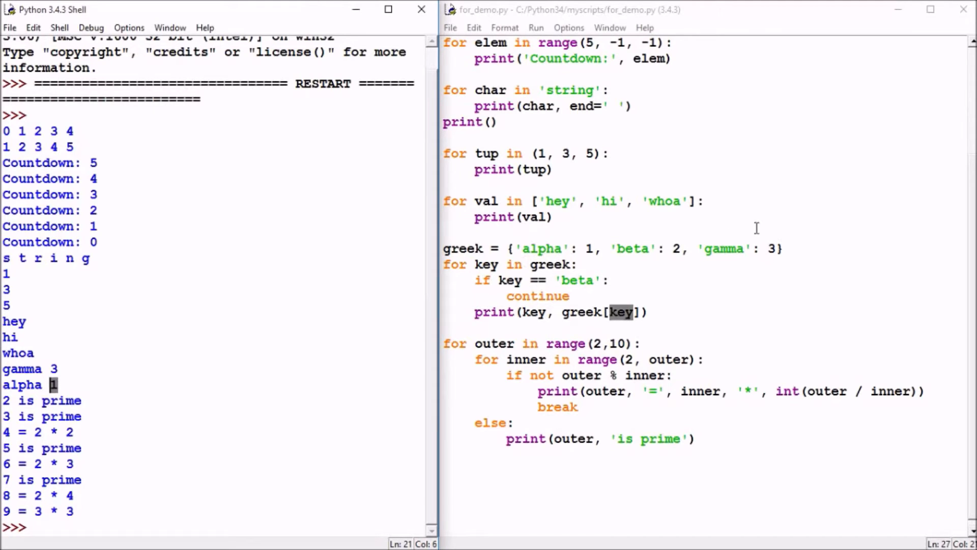
{"action": "mouse_move", "coordinate": [558, 268]}
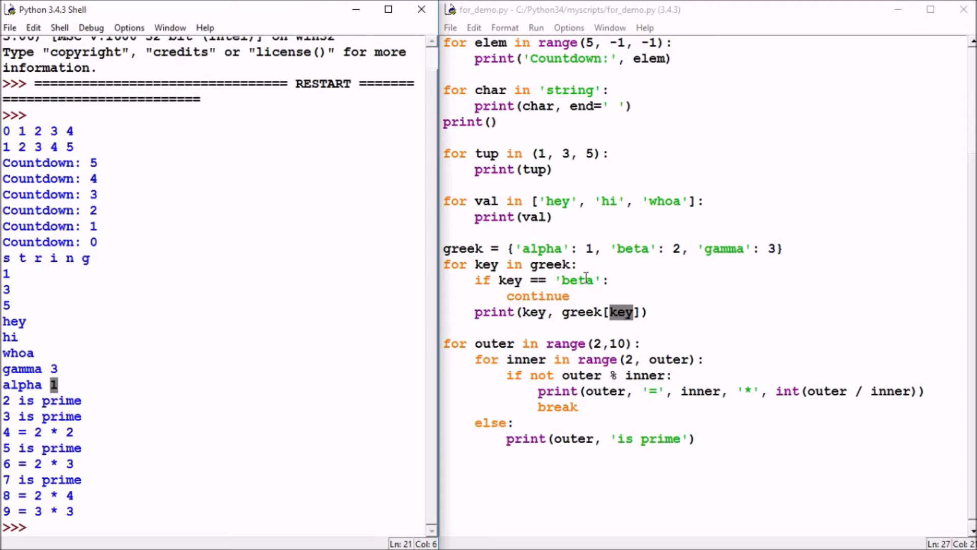
{"action": "mouse_move", "coordinate": [583, 365]}
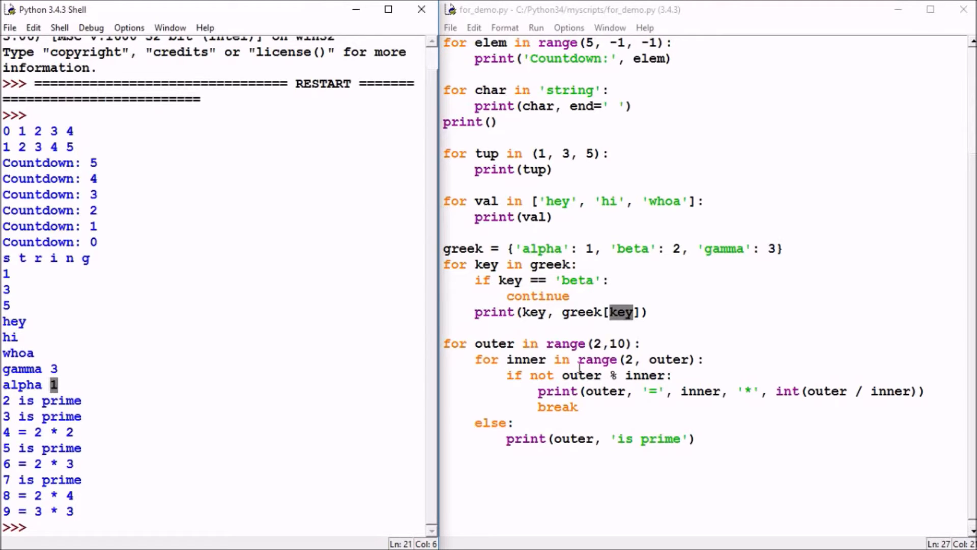
{"action": "mouse_move", "coordinate": [593, 317]}
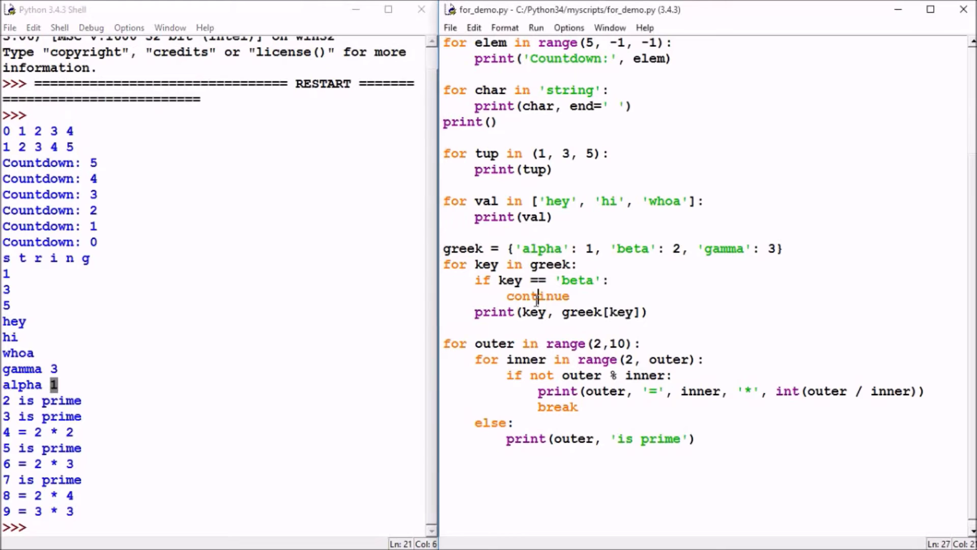
{"action": "double_click", "coordinate": [538, 296]}
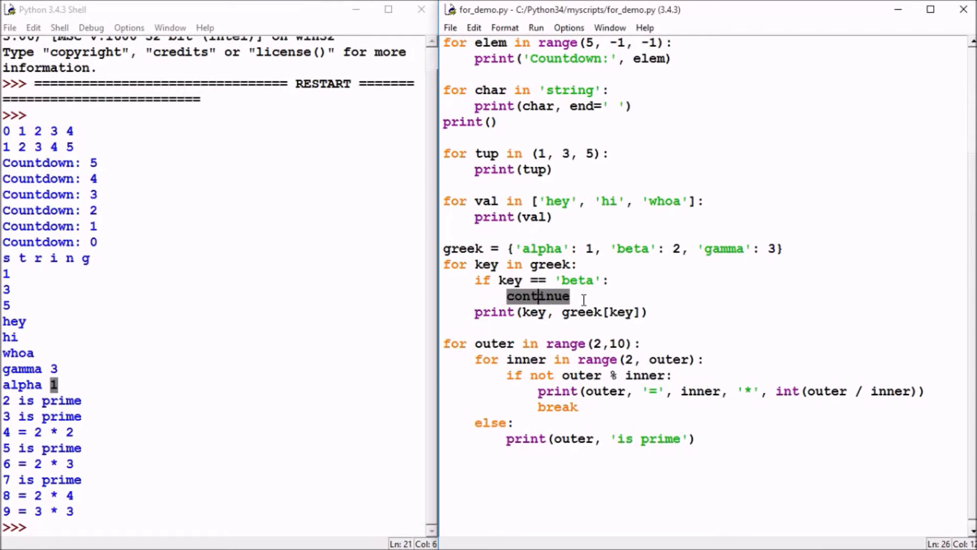
{"action": "mouse_move", "coordinate": [587, 299]}
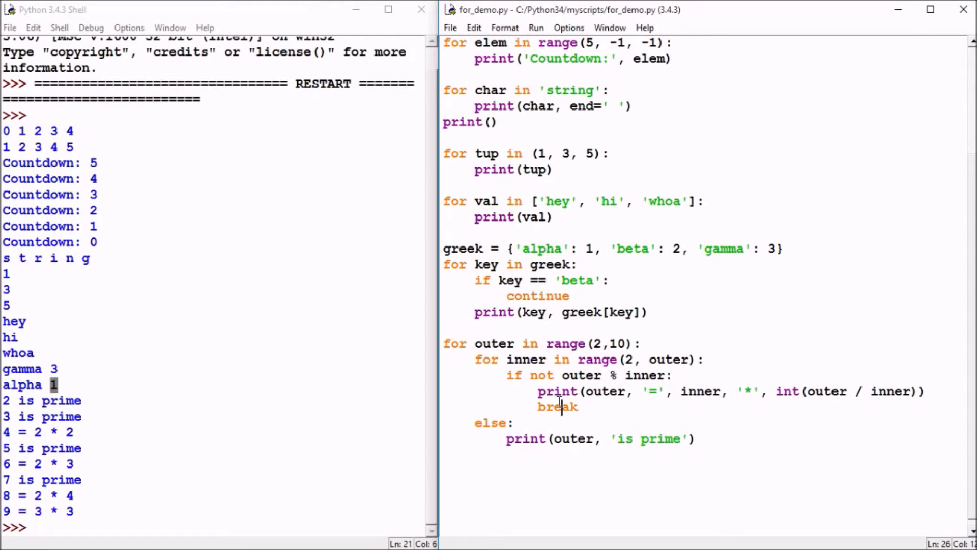
{"action": "double_click", "coordinate": [558, 407]}
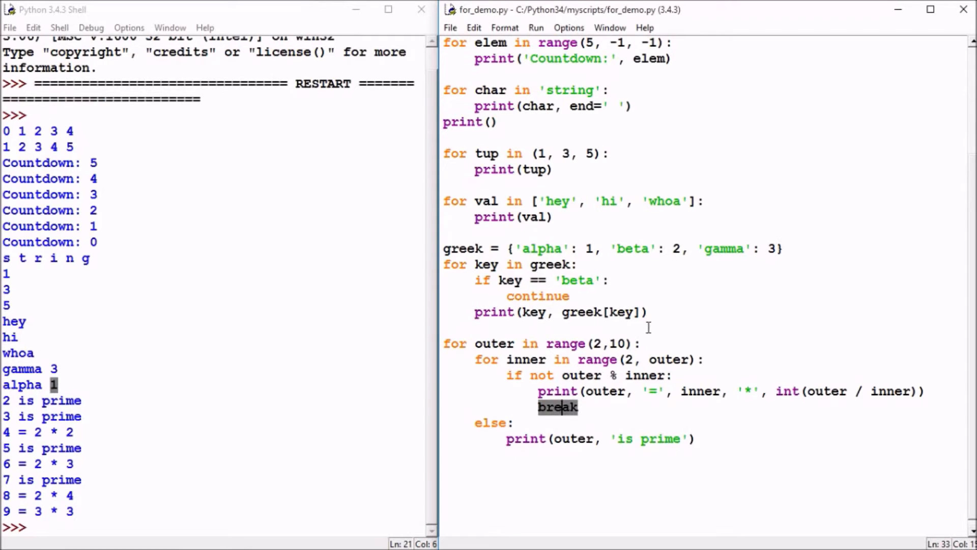
{"action": "left_click", "coordinate": [637, 343]}
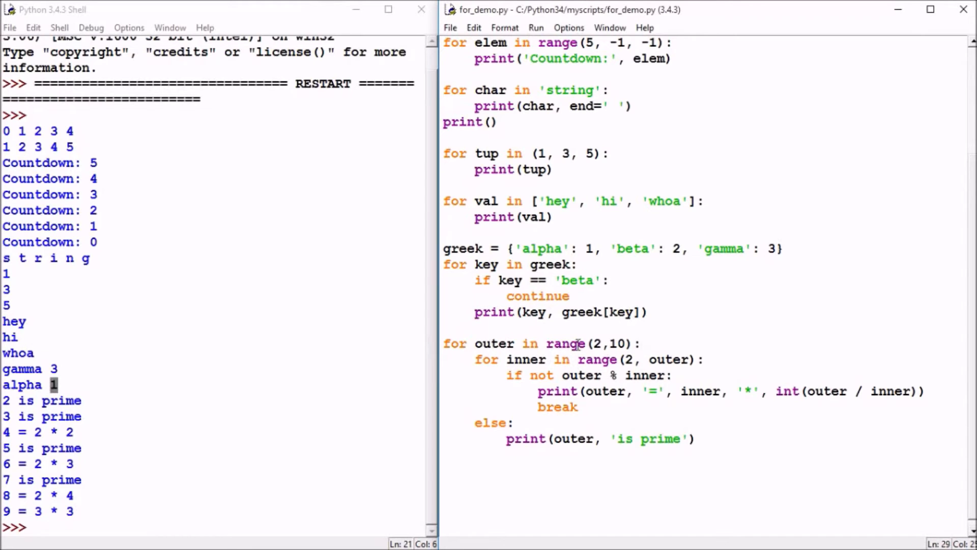
{"action": "left_click", "coordinate": [639, 343]}
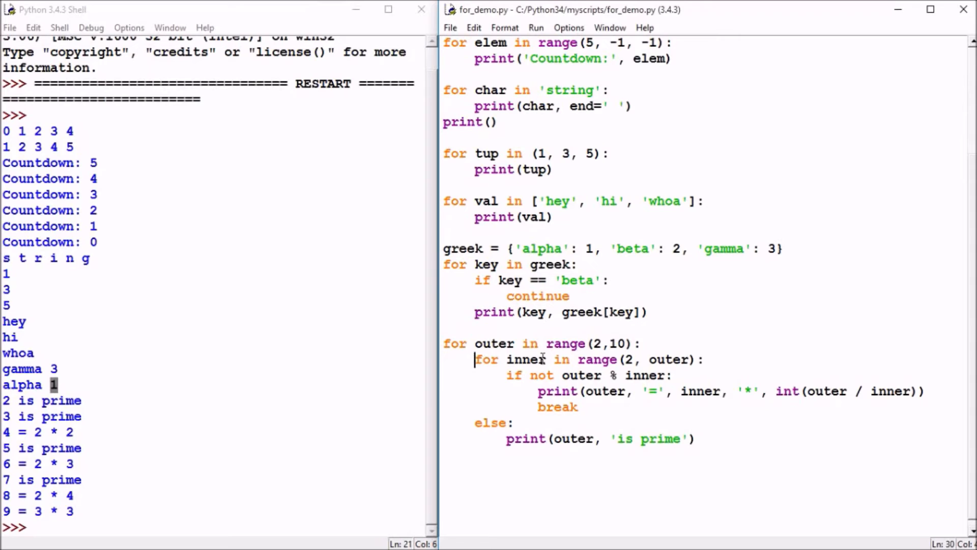
{"action": "double_click", "coordinate": [525, 359]}
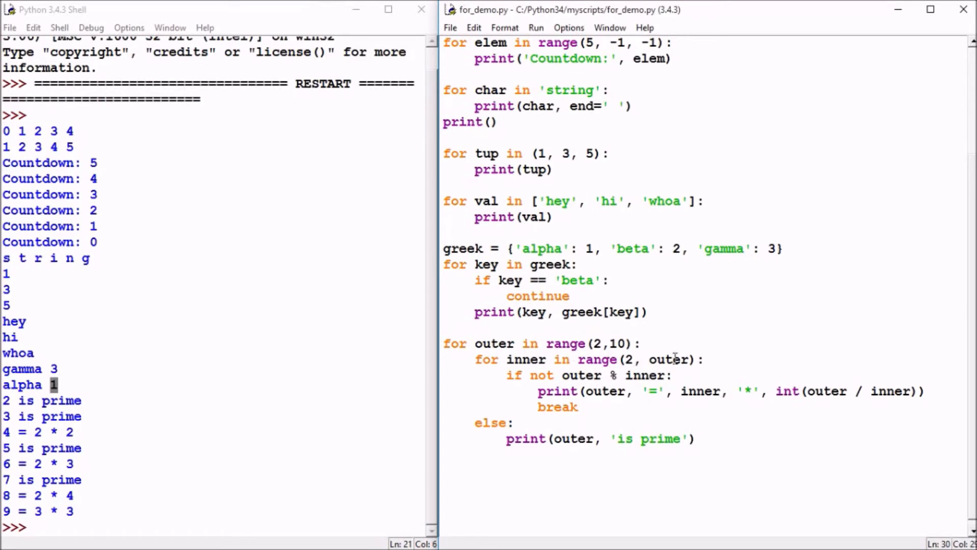
{"action": "double_click", "coordinate": [669, 359]}
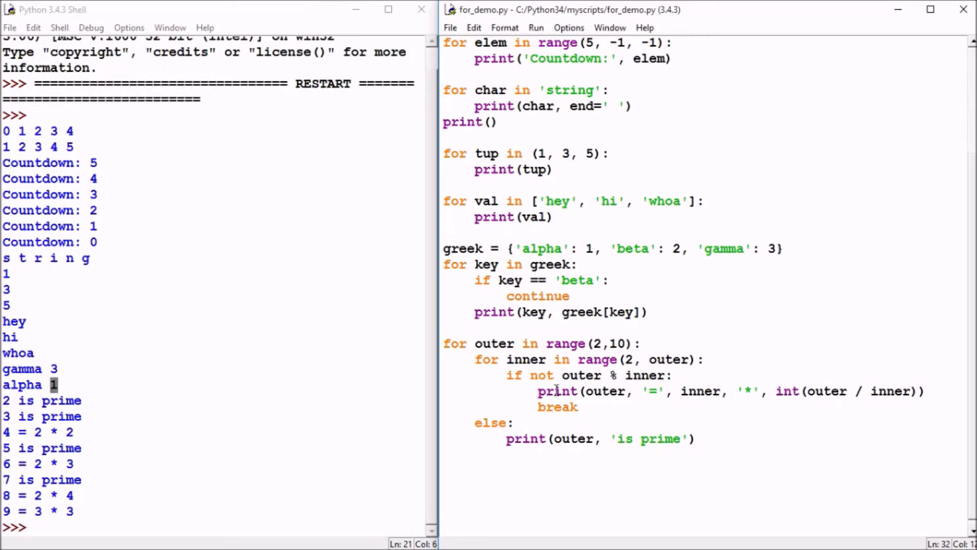
{"action": "left_click", "coordinate": [538, 391]}
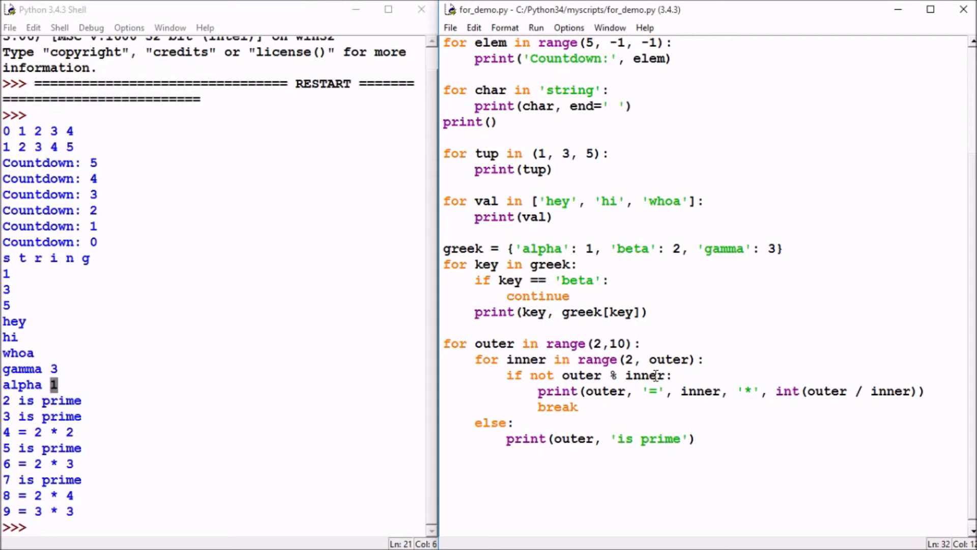
{"action": "left_click", "coordinate": [537, 391]}
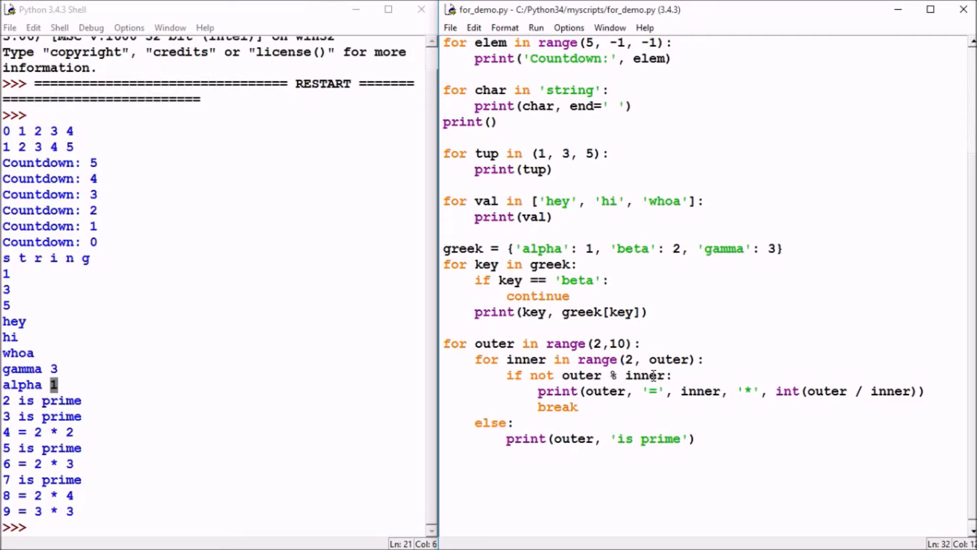
{"action": "left_click", "coordinate": [538, 391]}
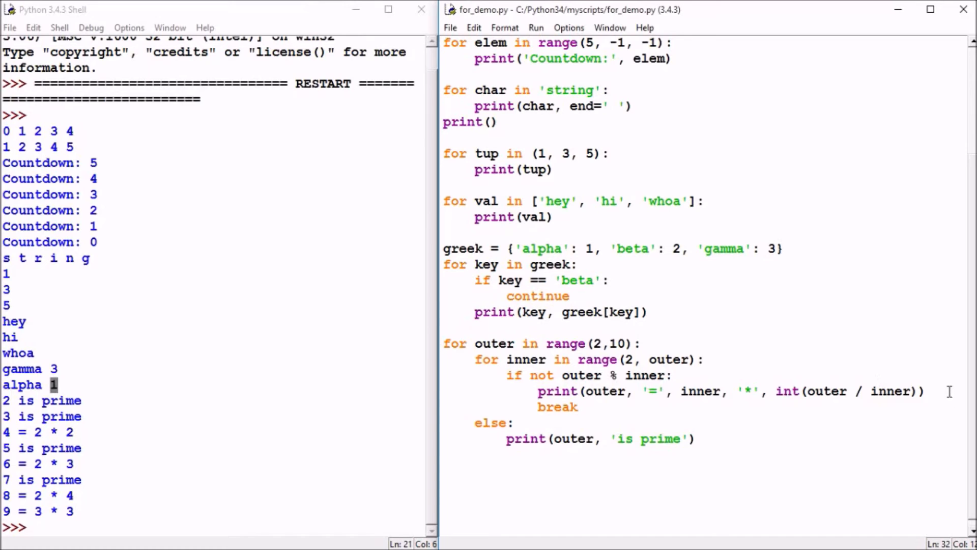
{"action": "mouse_move", "coordinate": [587, 406]}
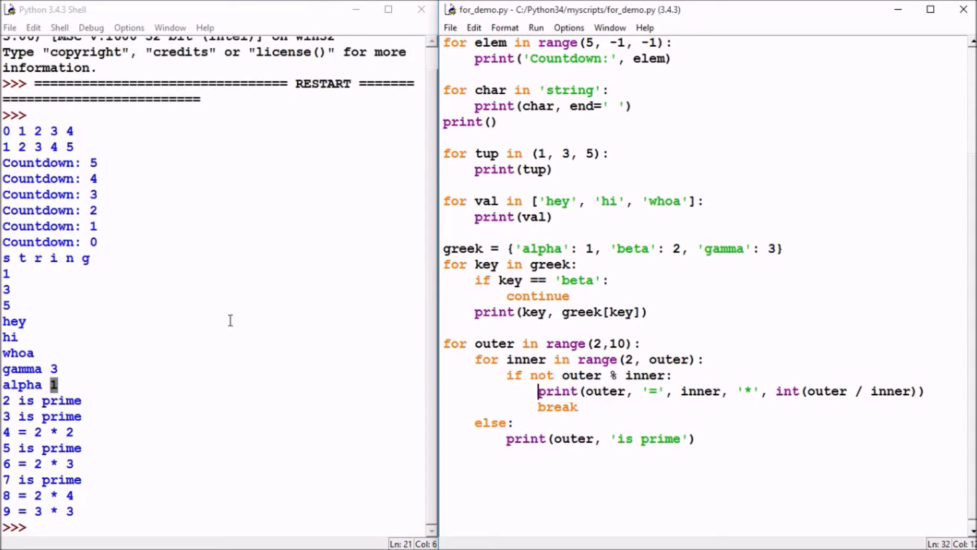
{"action": "mouse_move", "coordinate": [78, 425]}
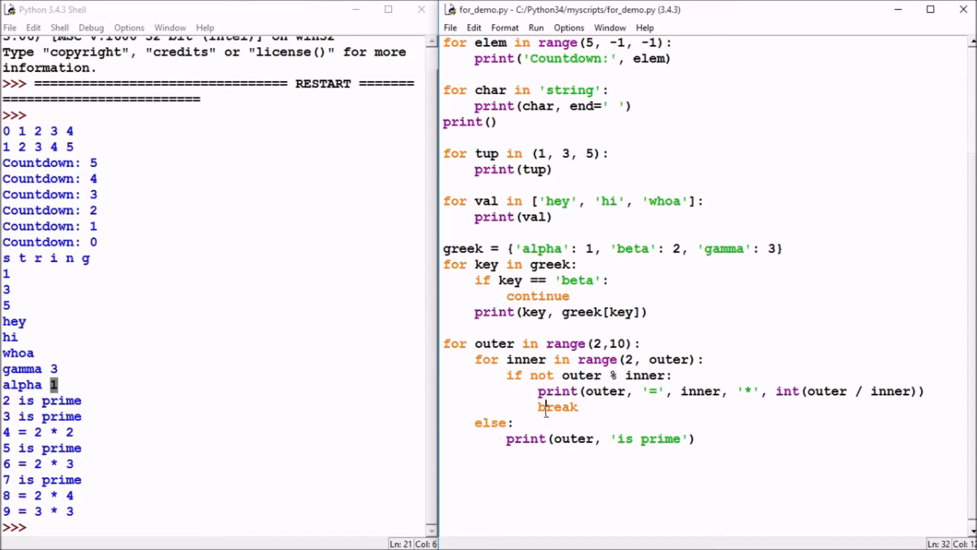
{"action": "double_click", "coordinate": [557, 407]}
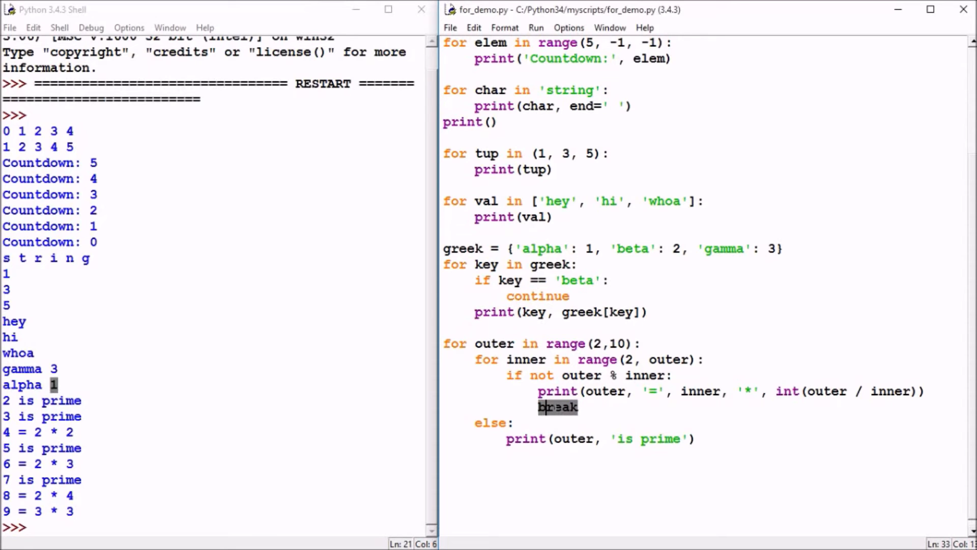
{"action": "left_click", "coordinate": [479, 343]}
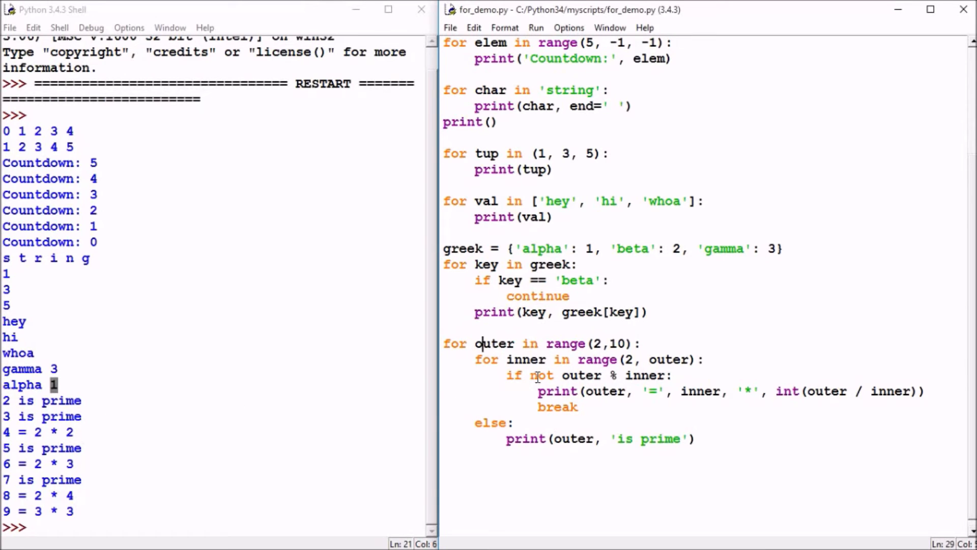
{"action": "mouse_move", "coordinate": [499, 374]}
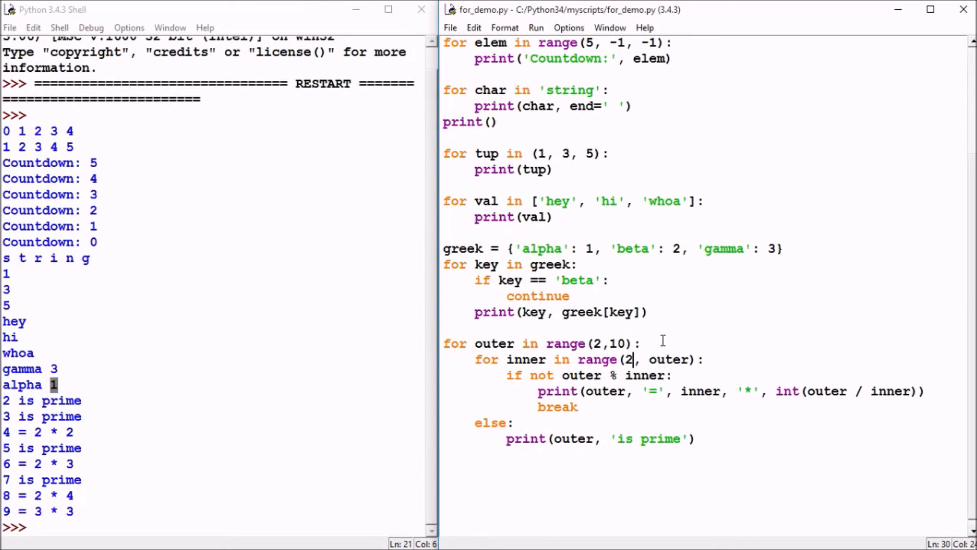
{"action": "double_click", "coordinate": [668, 359]}
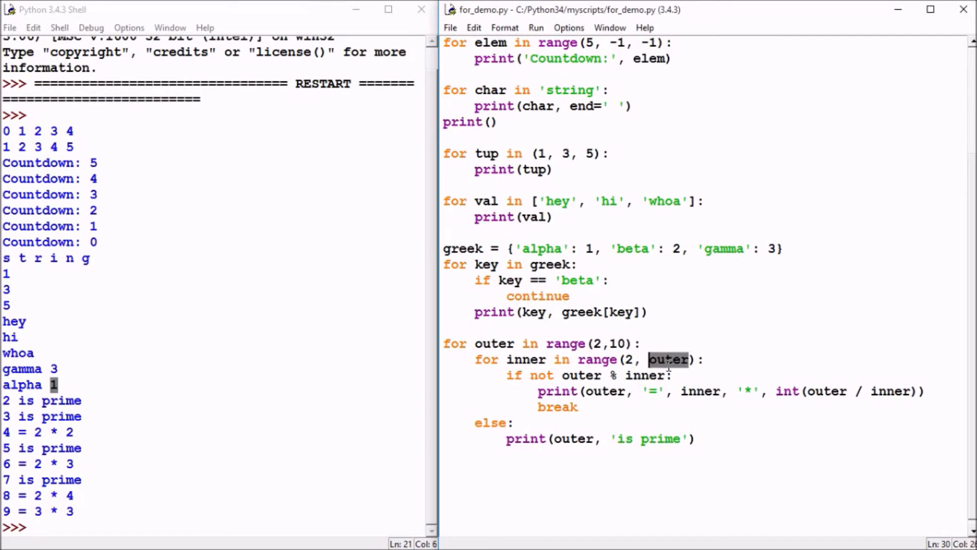
{"action": "mouse_move", "coordinate": [419, 364]}
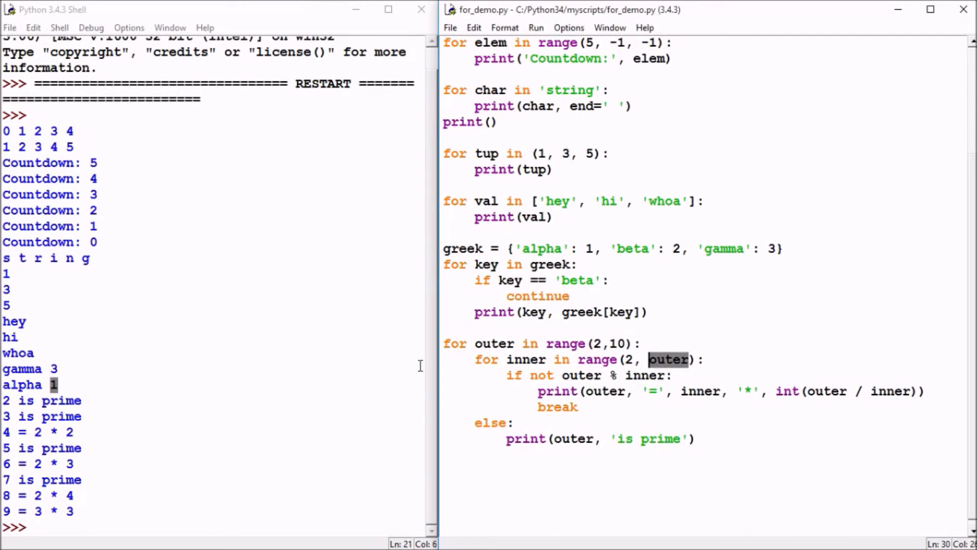
{"action": "mouse_move", "coordinate": [693, 360]}
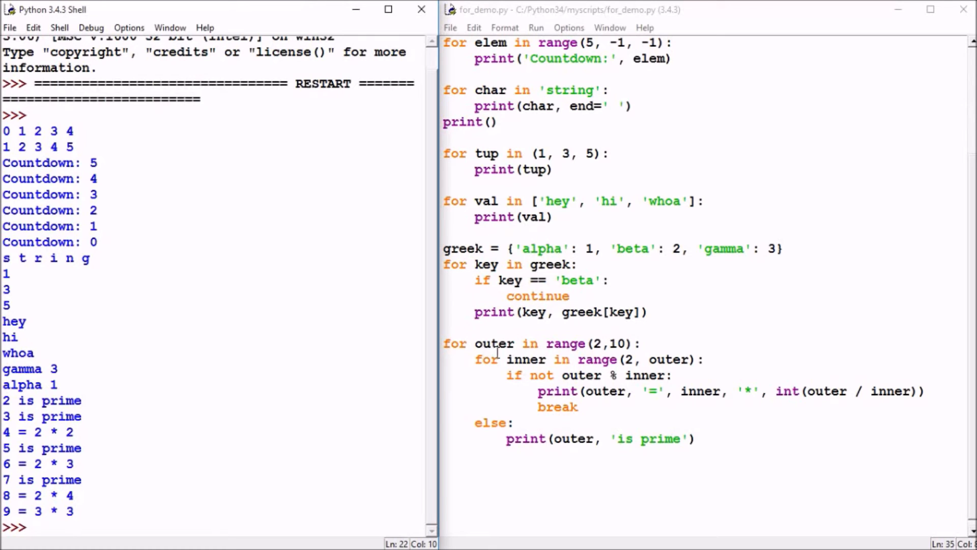
{"action": "mouse_move", "coordinate": [598, 348]}
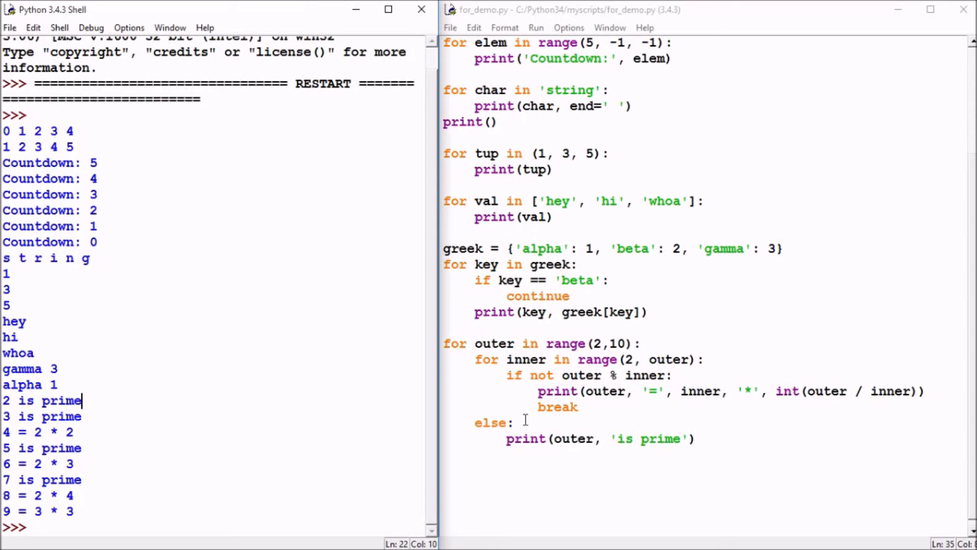
{"action": "mouse_move", "coordinate": [499, 374]}
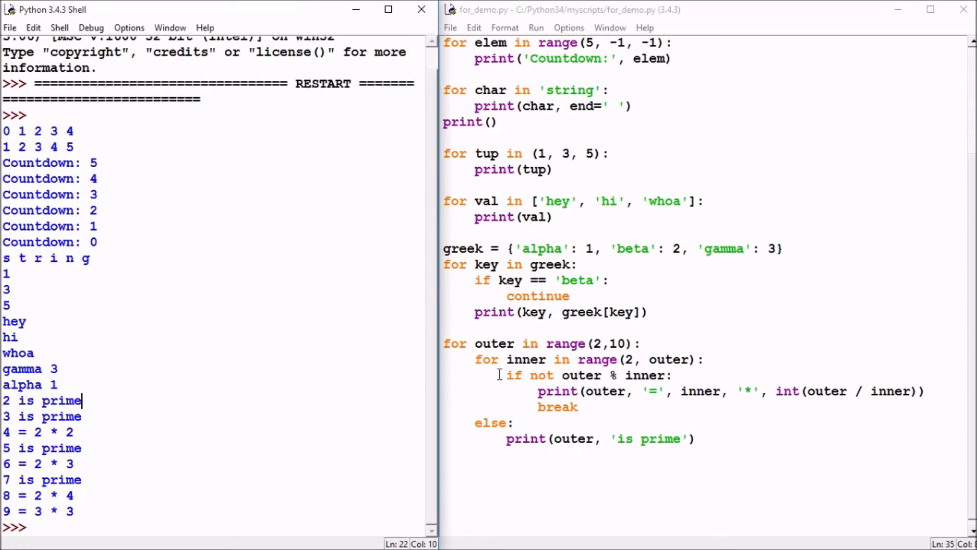
{"action": "mouse_move", "coordinate": [529, 360]}
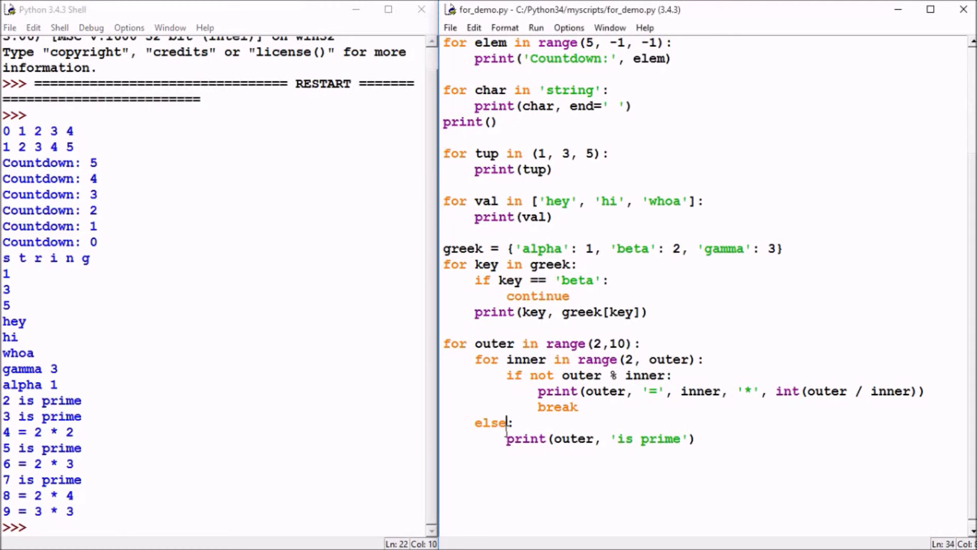
{"action": "left_click", "coordinate": [507, 438]}
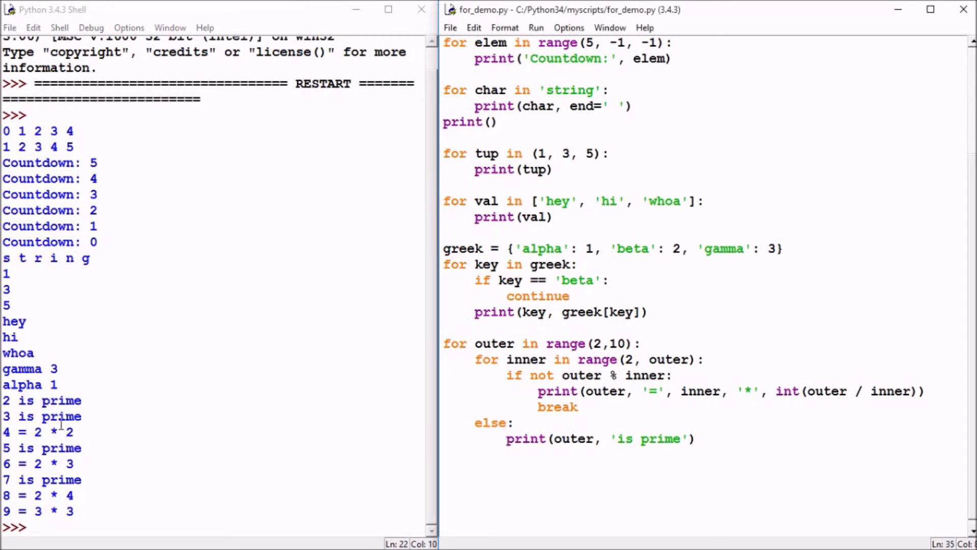
{"action": "left_click", "coordinate": [61, 420]}
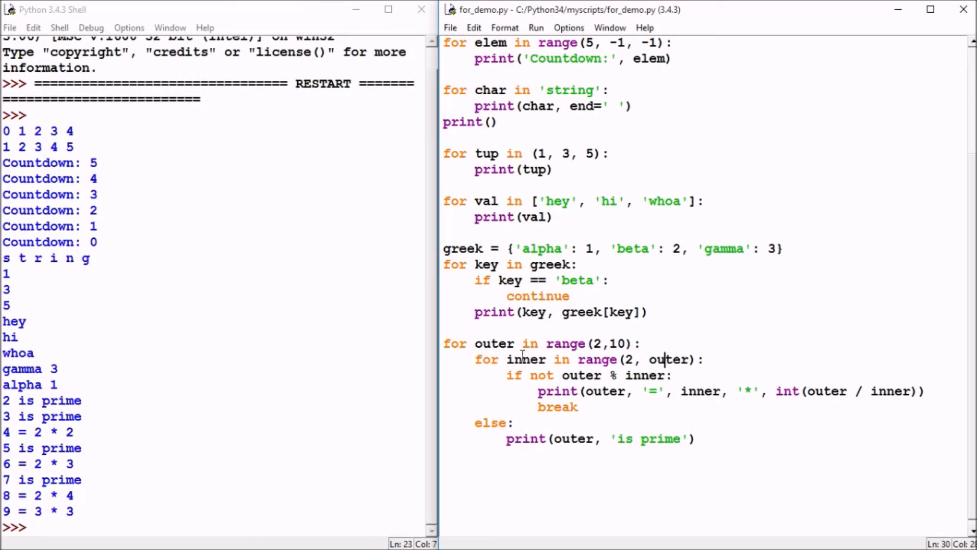
{"action": "mouse_move", "coordinate": [523, 376]}
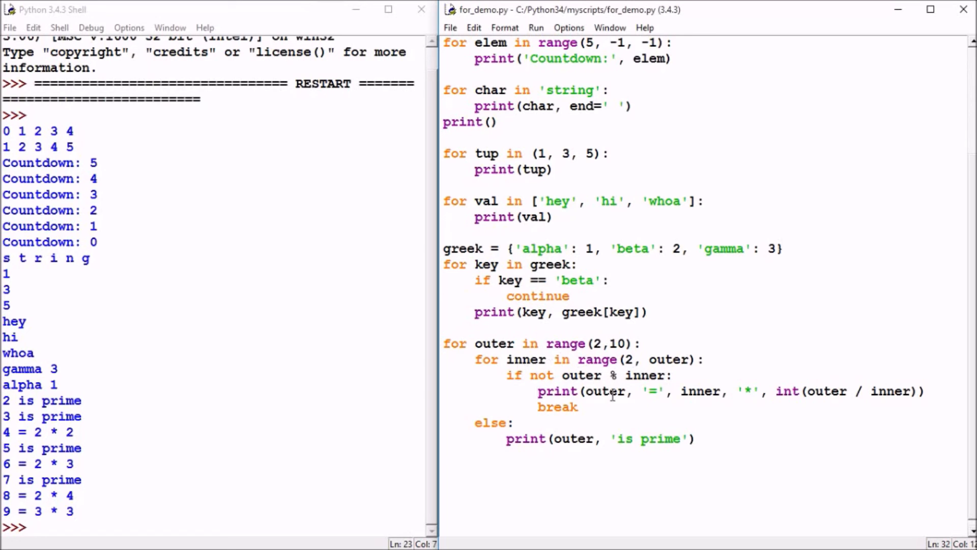
{"action": "mouse_move", "coordinate": [701, 366]}
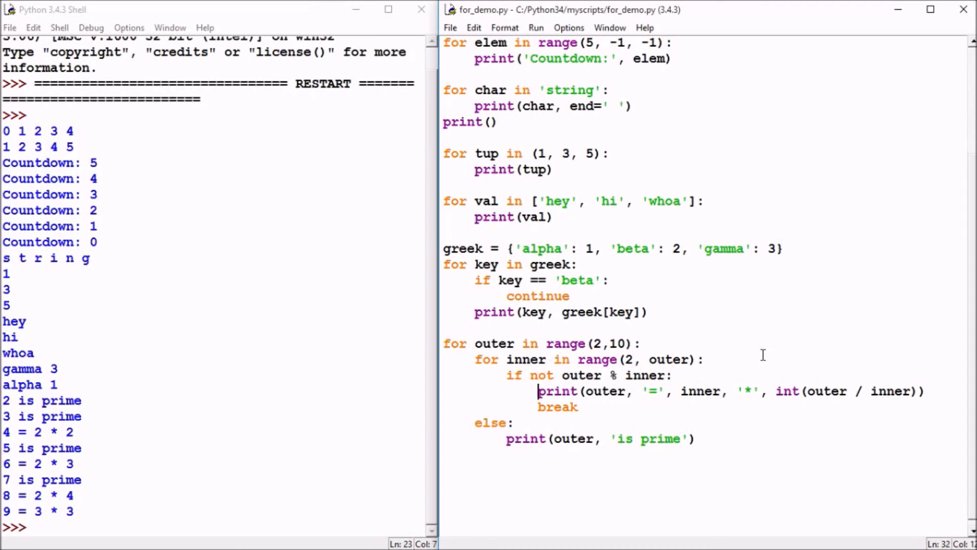
{"action": "mouse_move", "coordinate": [911, 418]}
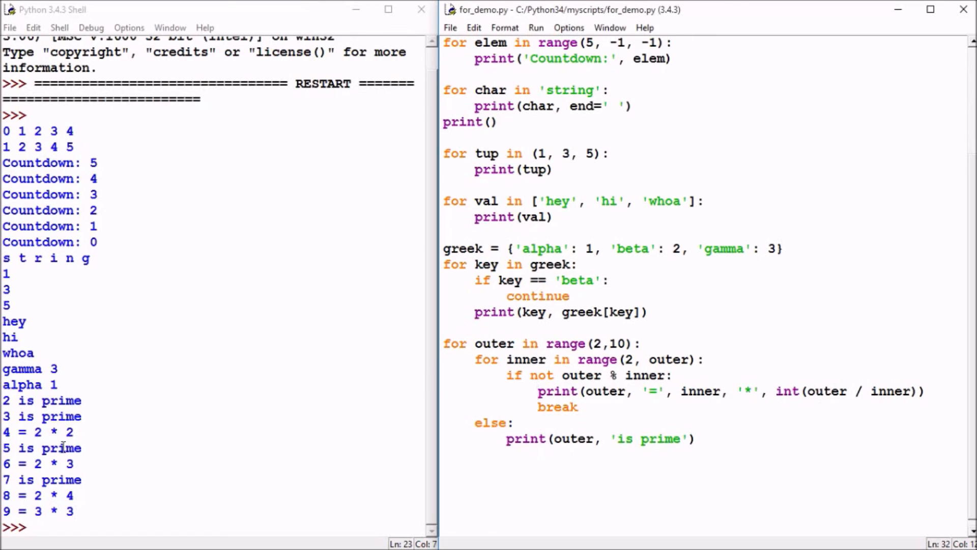
{"action": "double_click", "coordinate": [35, 431]}
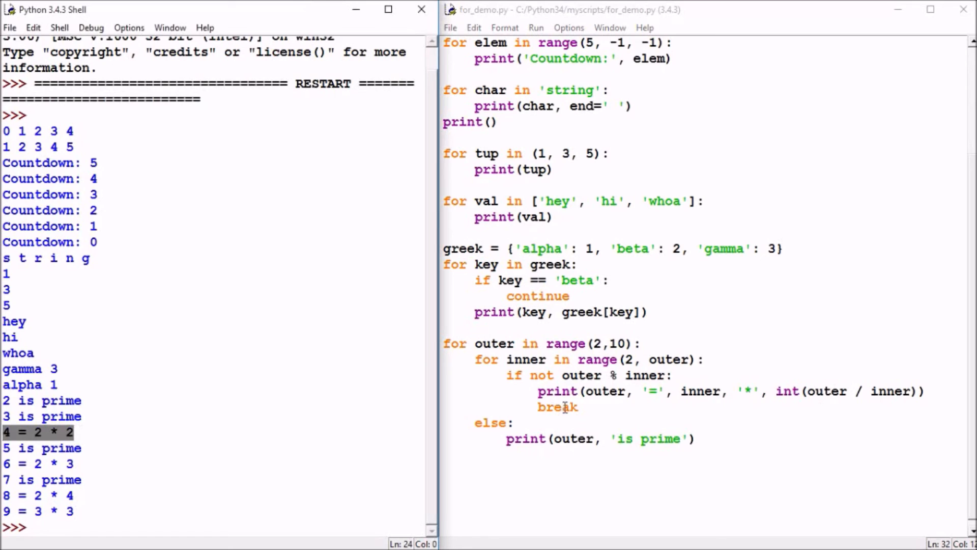
{"action": "double_click", "coordinate": [557, 407]}
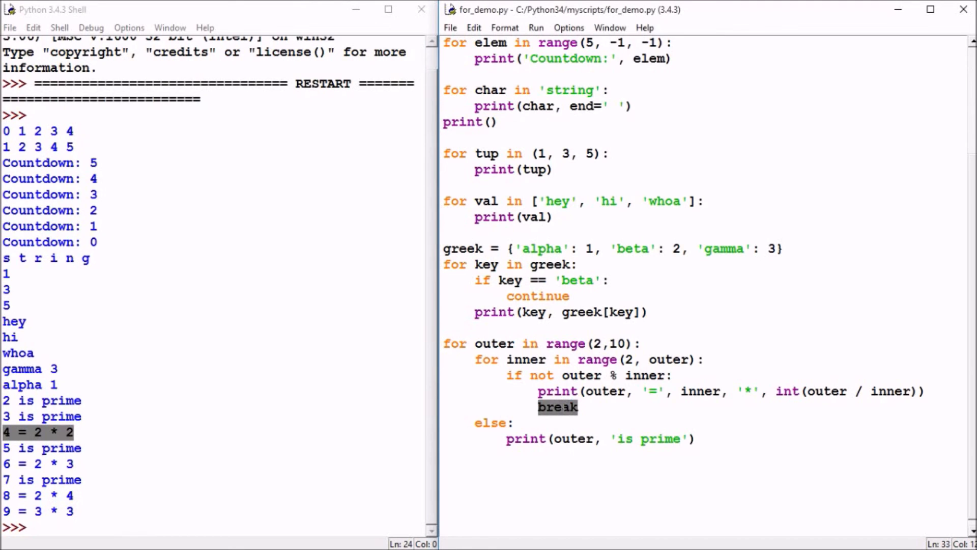
{"action": "left_click", "coordinate": [507, 437]}
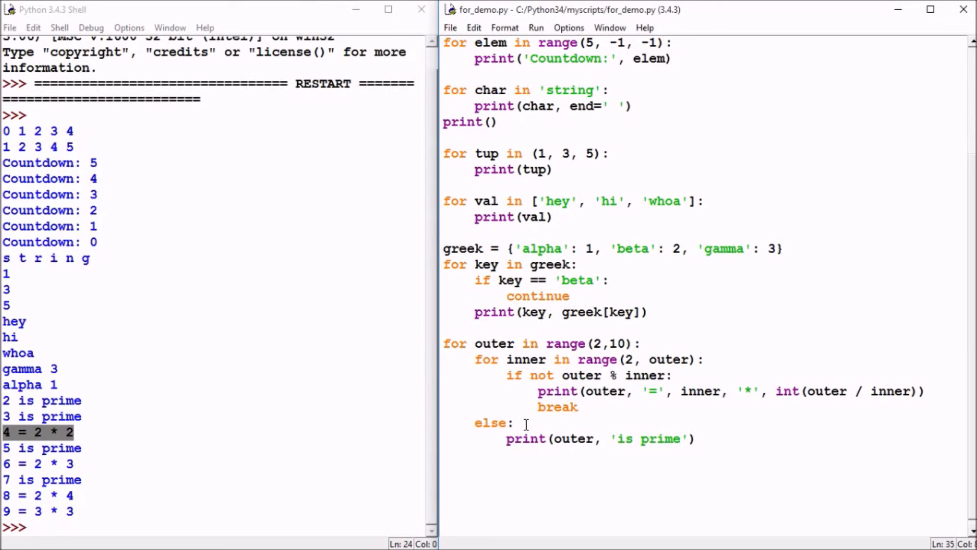
{"action": "mouse_move", "coordinate": [491, 334]}
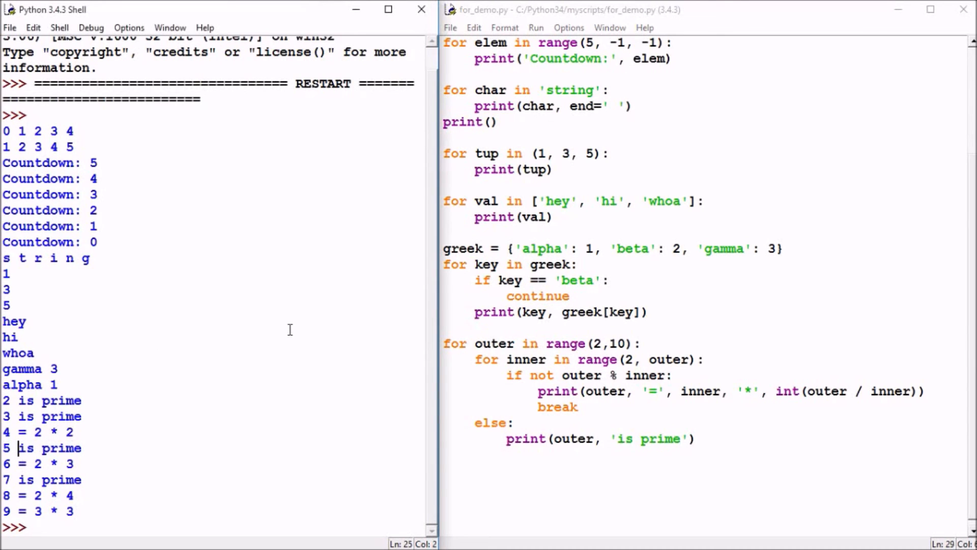
{"action": "mouse_move", "coordinate": [533, 298]}
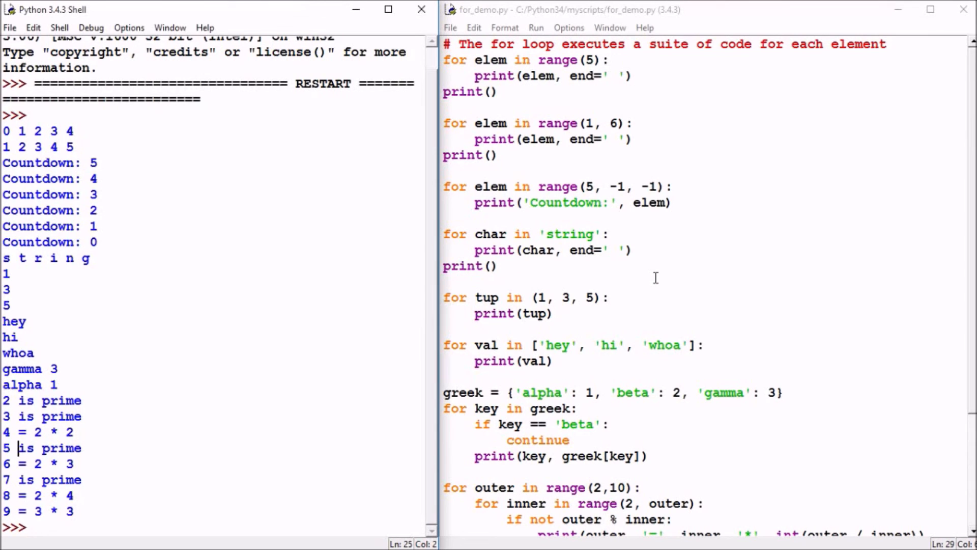
{"action": "mouse_move", "coordinate": [654, 29]}
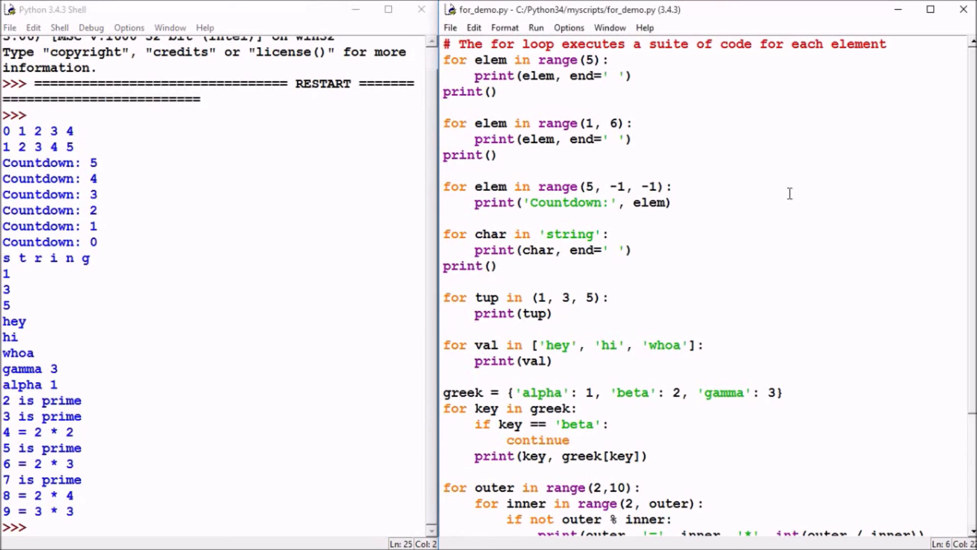
{"action": "left_click", "coordinate": [626, 186]}
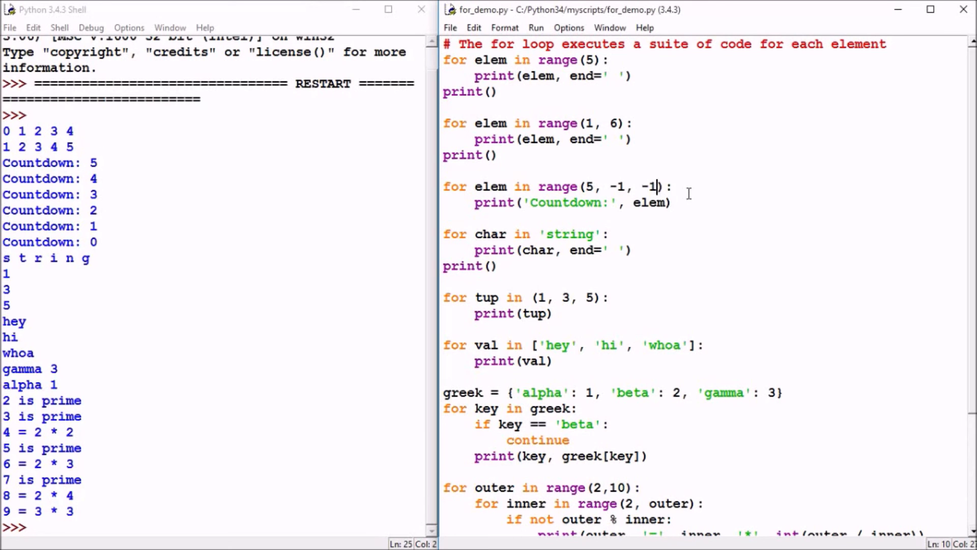
{"action": "scroll", "scroll_direction": "down", "scroll_amount": 3}
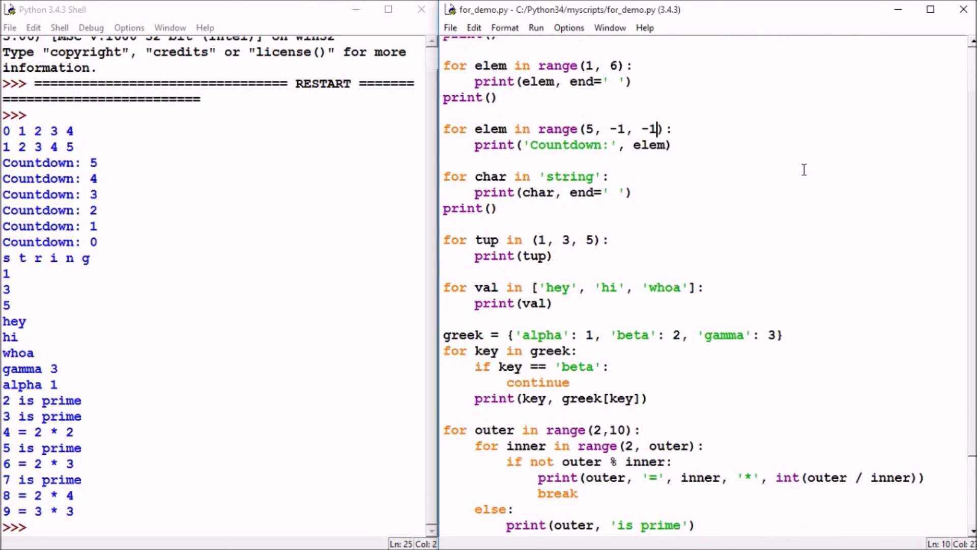
{"action": "scroll", "scroll_direction": "down", "scroll_amount": 3}
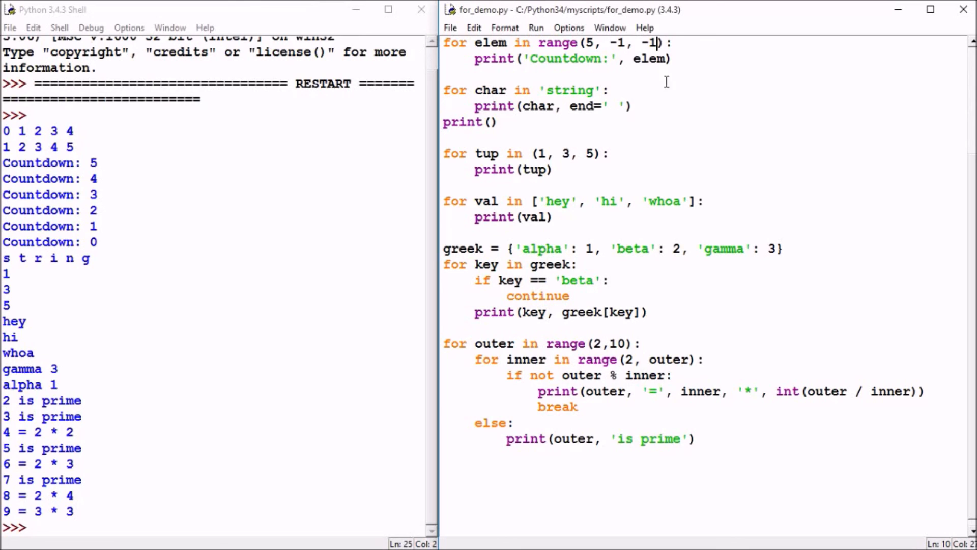
{"action": "double_click", "coordinate": [569, 89]}
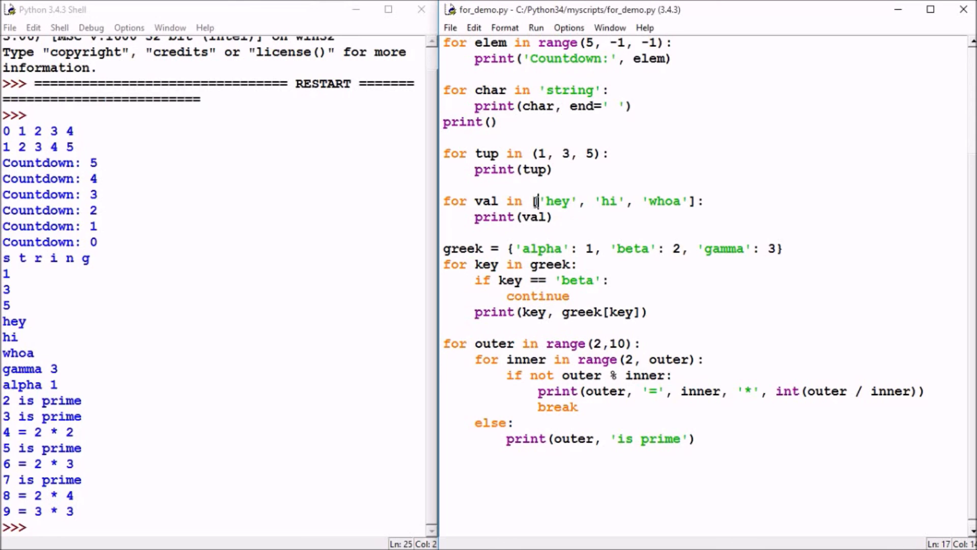
{"action": "left_click", "coordinate": [538, 201]}
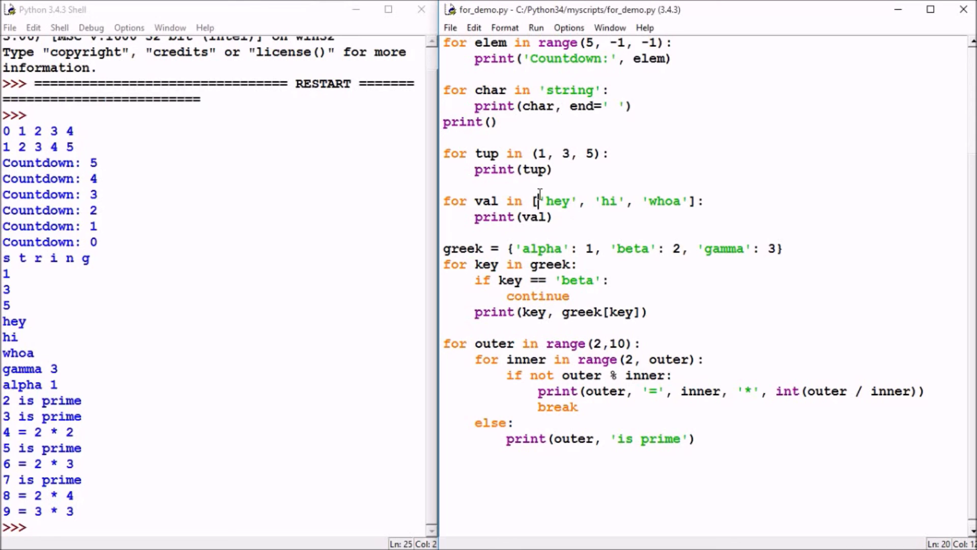
{"action": "mouse_move", "coordinate": [552, 259]}
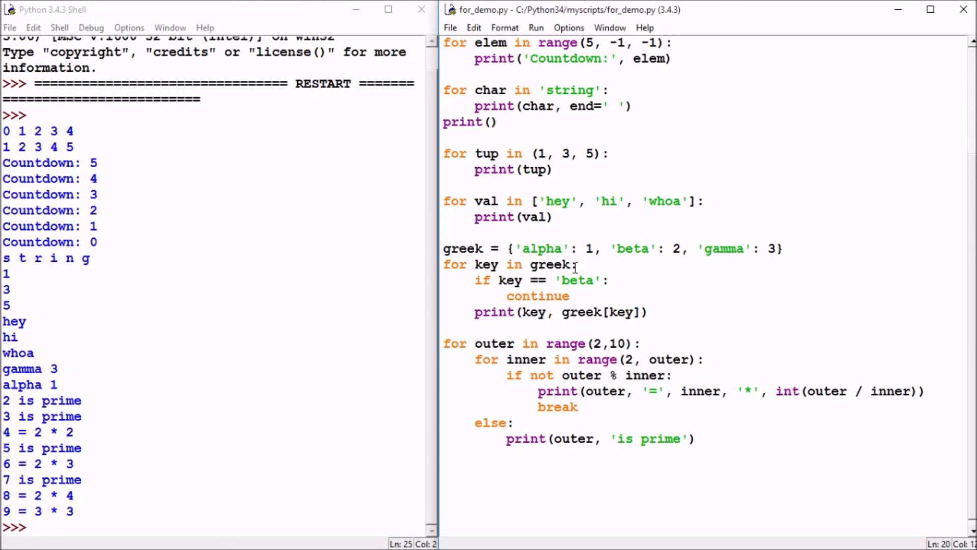
{"action": "mouse_move", "coordinate": [511, 237]}
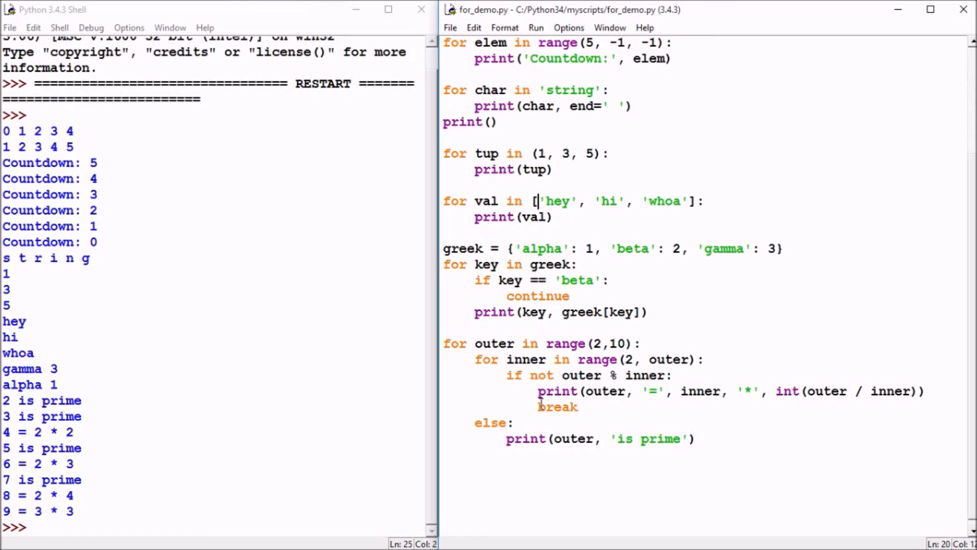
{"action": "double_click", "coordinate": [557, 407]}
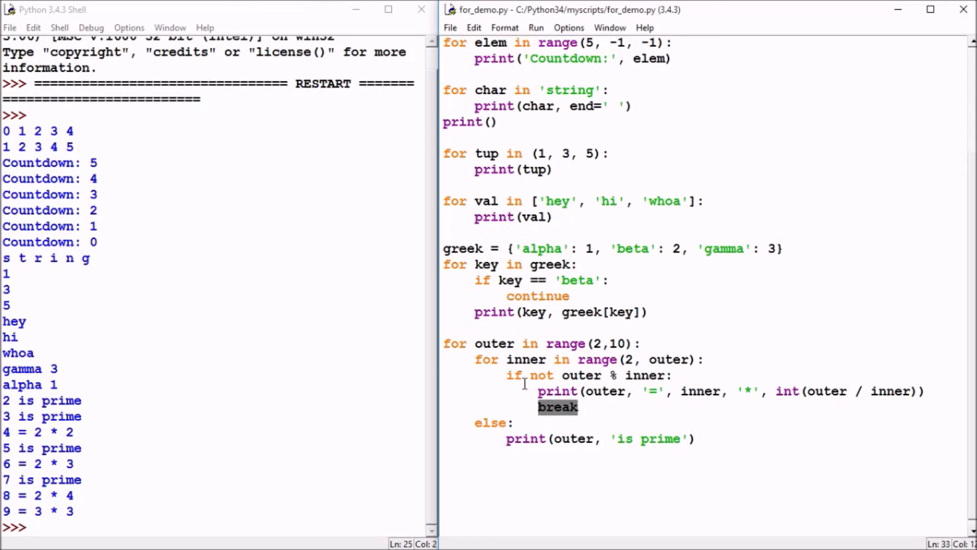
{"action": "mouse_move", "coordinate": [664, 335]}
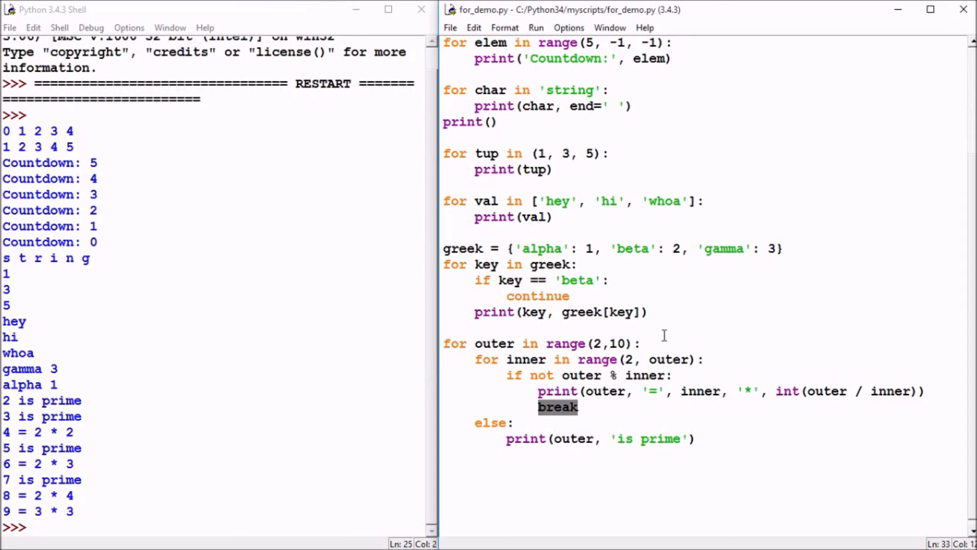